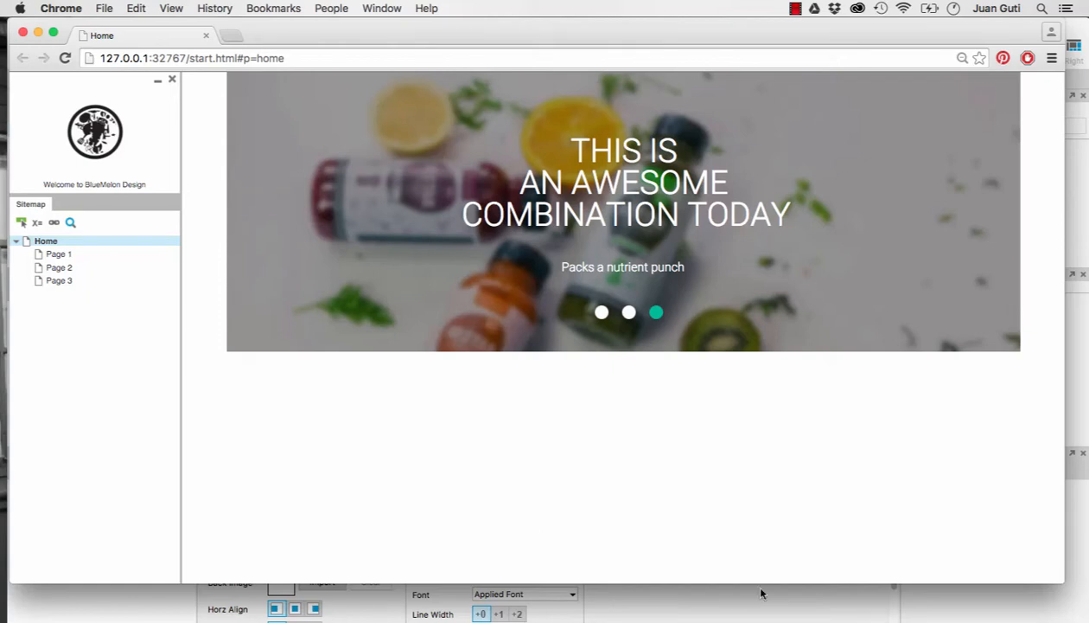
- Switch between the slider's first and second messages repeatedly via the circle dots
{"action": "left_click", "coordinate": [602, 312]}
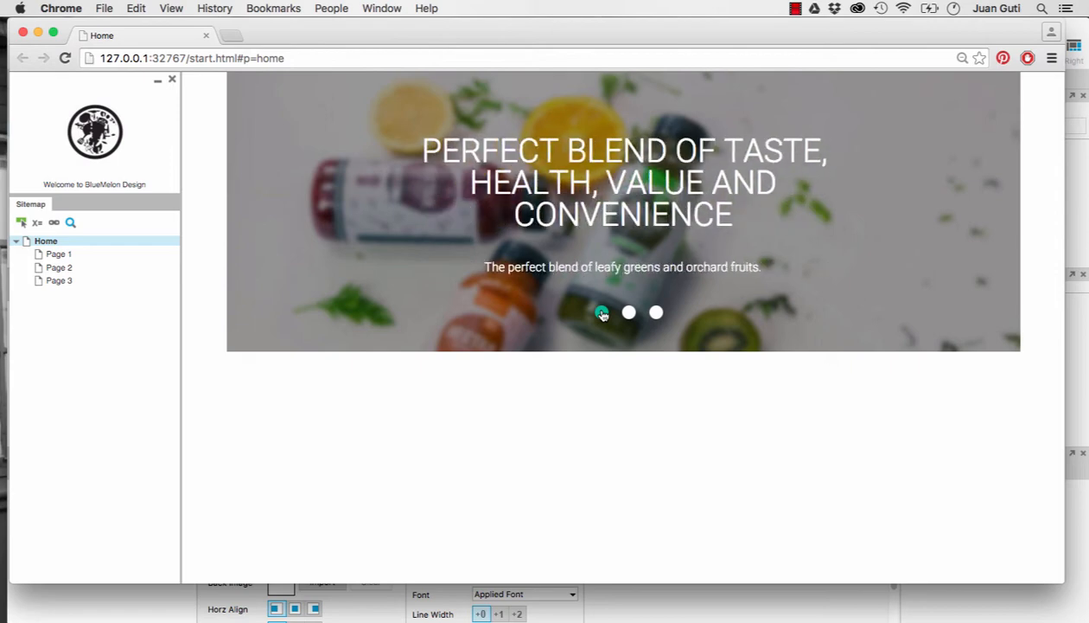
{"action": "left_click", "coordinate": [628, 312]}
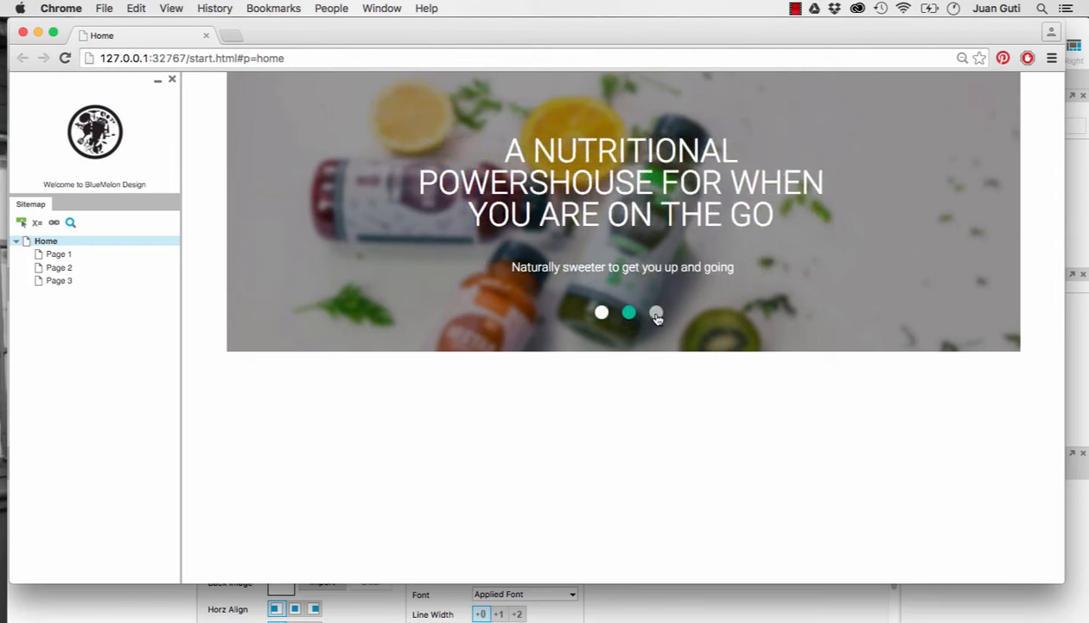
{"action": "left_click", "coordinate": [657, 311]}
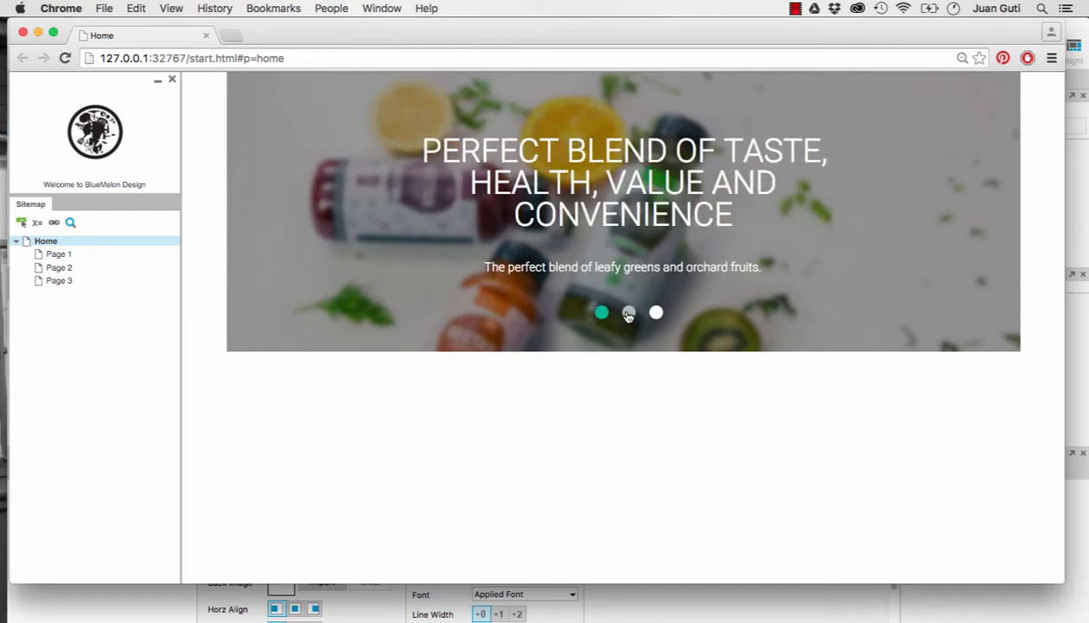
{"action": "left_click", "coordinate": [627, 311]}
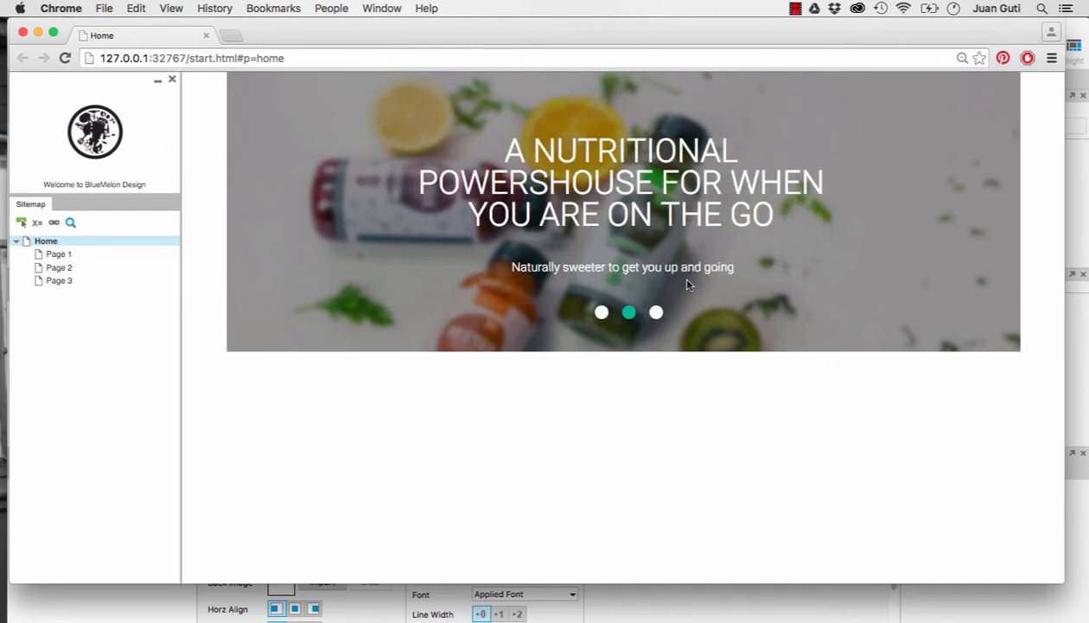
{"action": "left_click", "coordinate": [602, 312]}
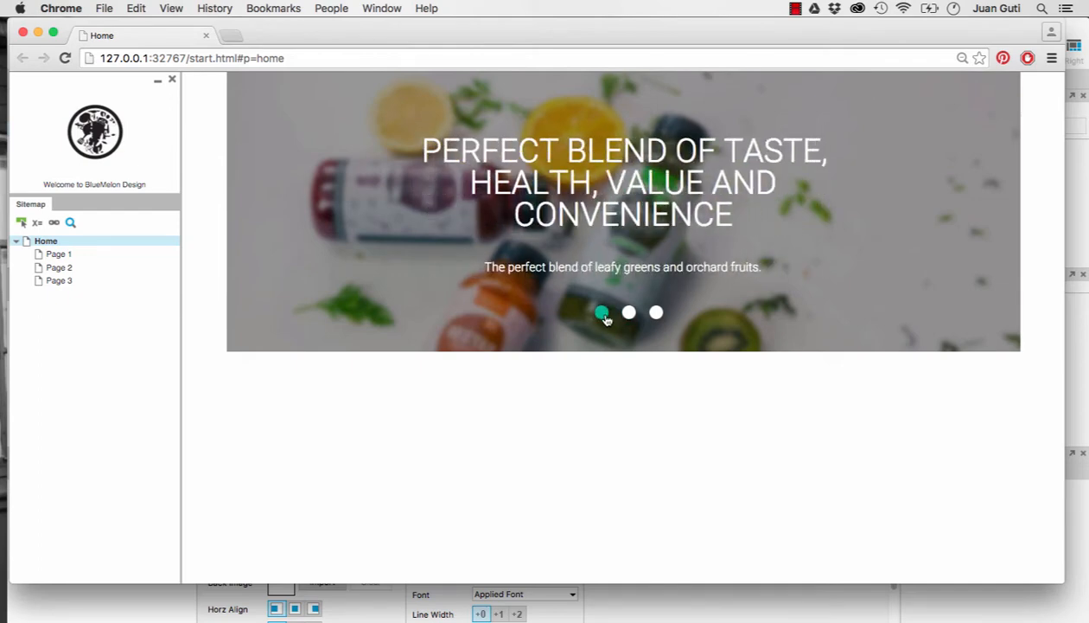
{"action": "left_click", "coordinate": [628, 311]}
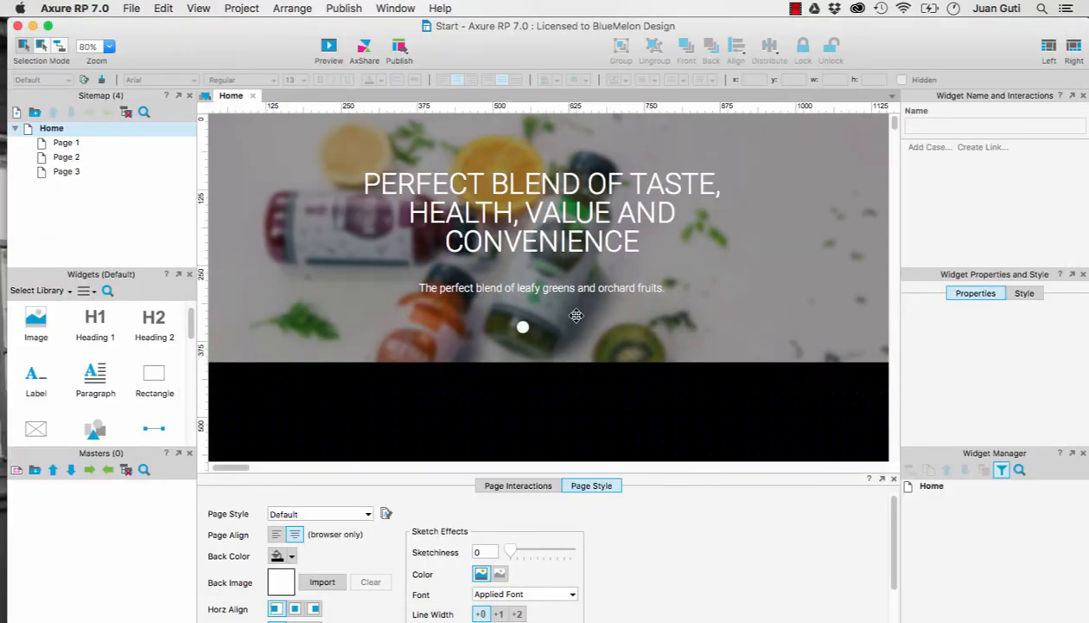
{"action": "mouse_move", "coordinate": [308, 332]}
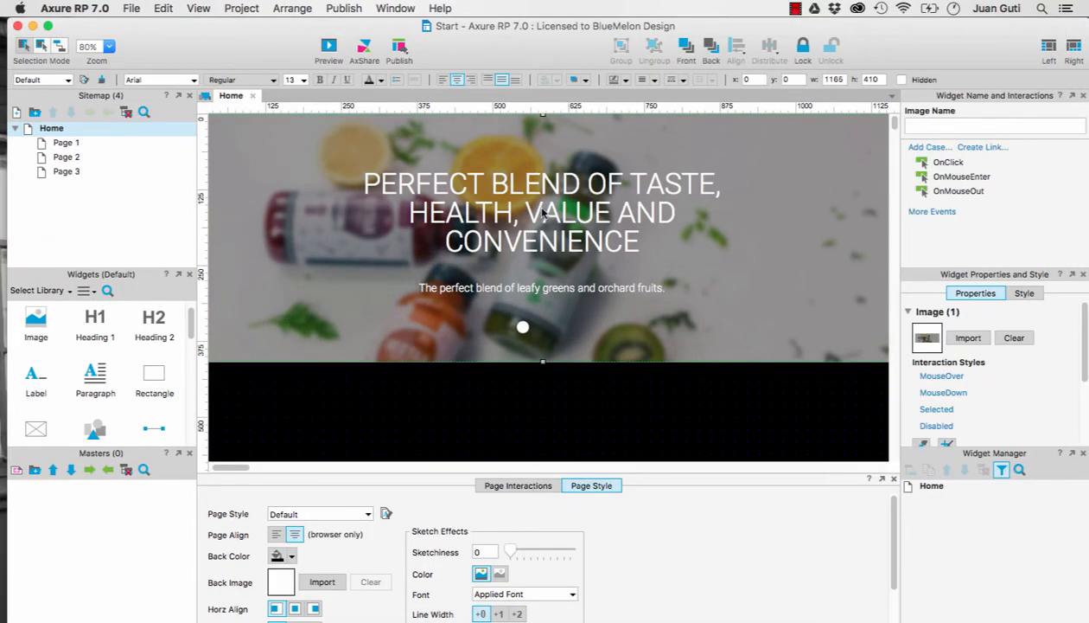
- Select the headline, the msg_01 circle dot and the subtitle line to check their settings
{"action": "left_click", "coordinate": [541, 211]}
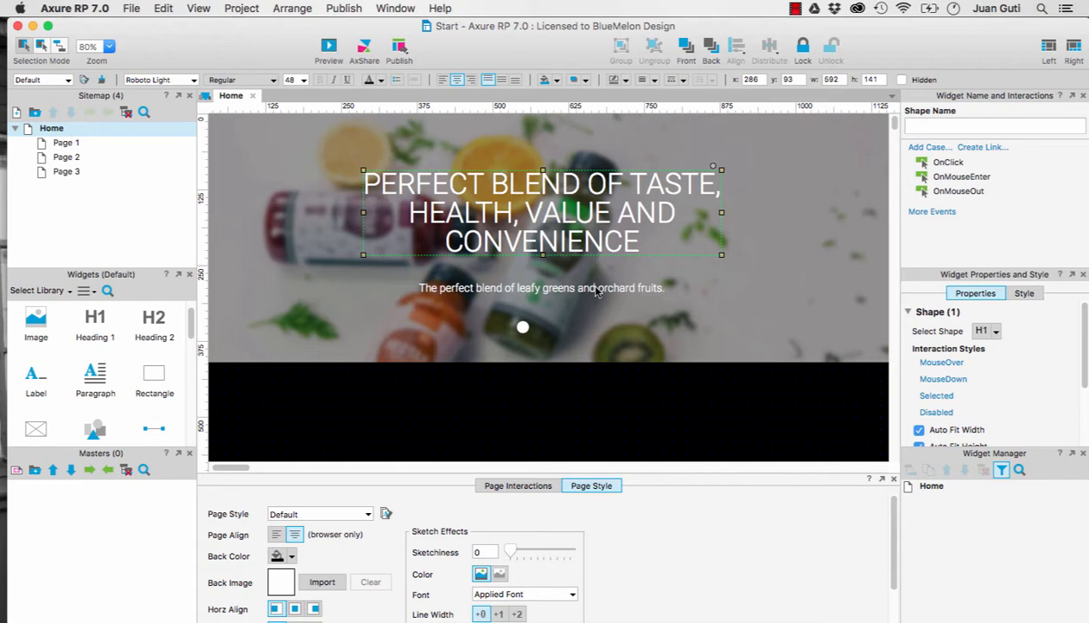
{"action": "left_click", "coordinate": [539, 287]}
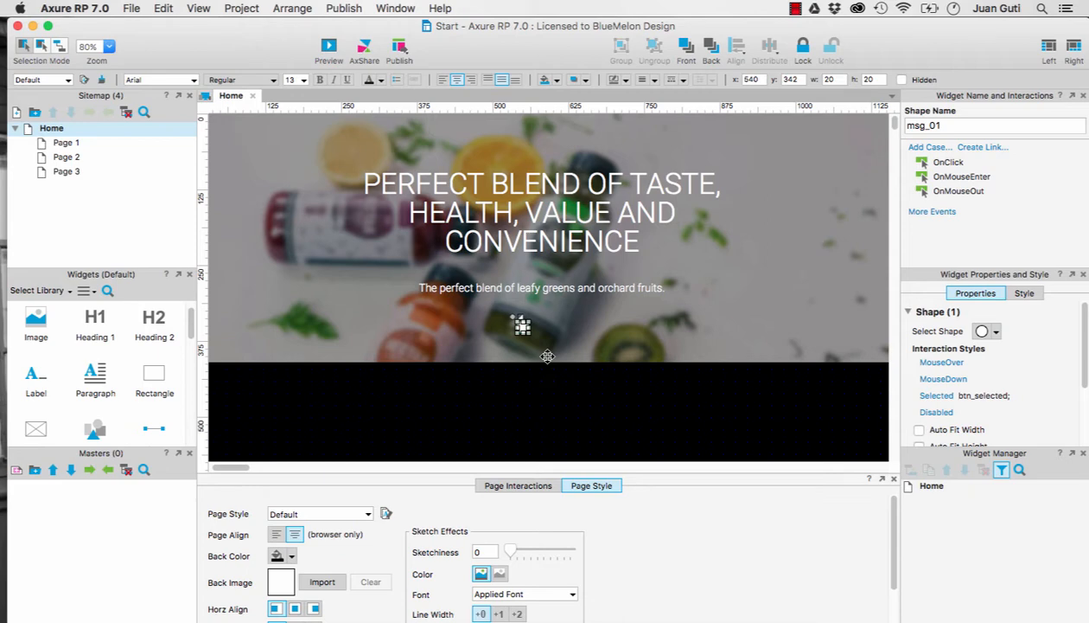
{"action": "mouse_move", "coordinate": [612, 292]}
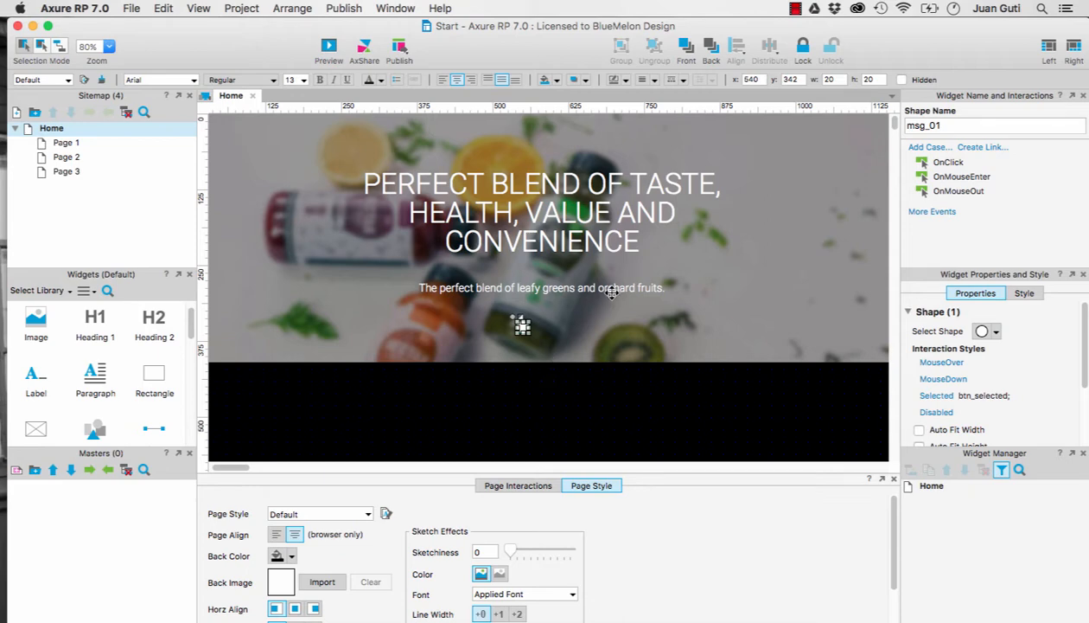
{"action": "left_click", "coordinate": [543, 287]}
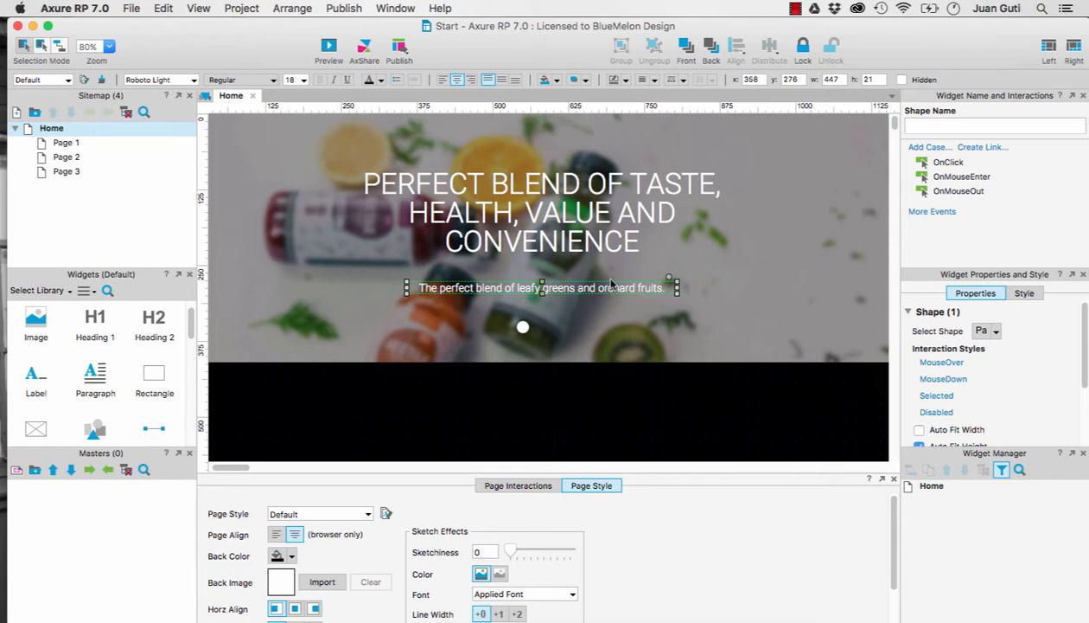
{"action": "mouse_move", "coordinate": [600, 246]}
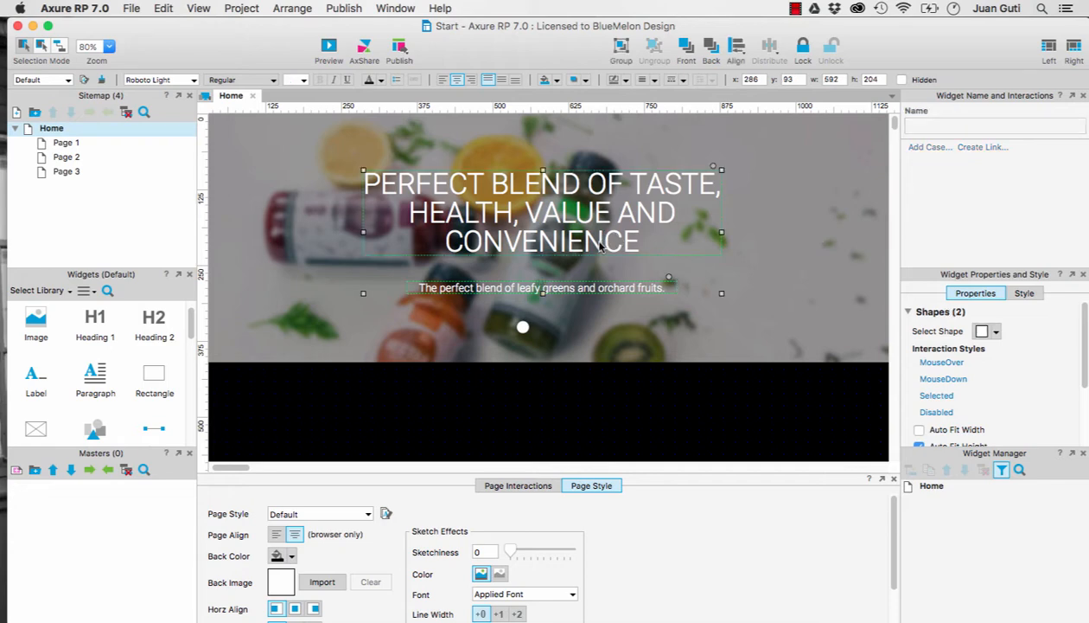
- Convert the selected headline and subtitle into a dynamic panel with State1
{"action": "right_click", "coordinate": [602, 249]}
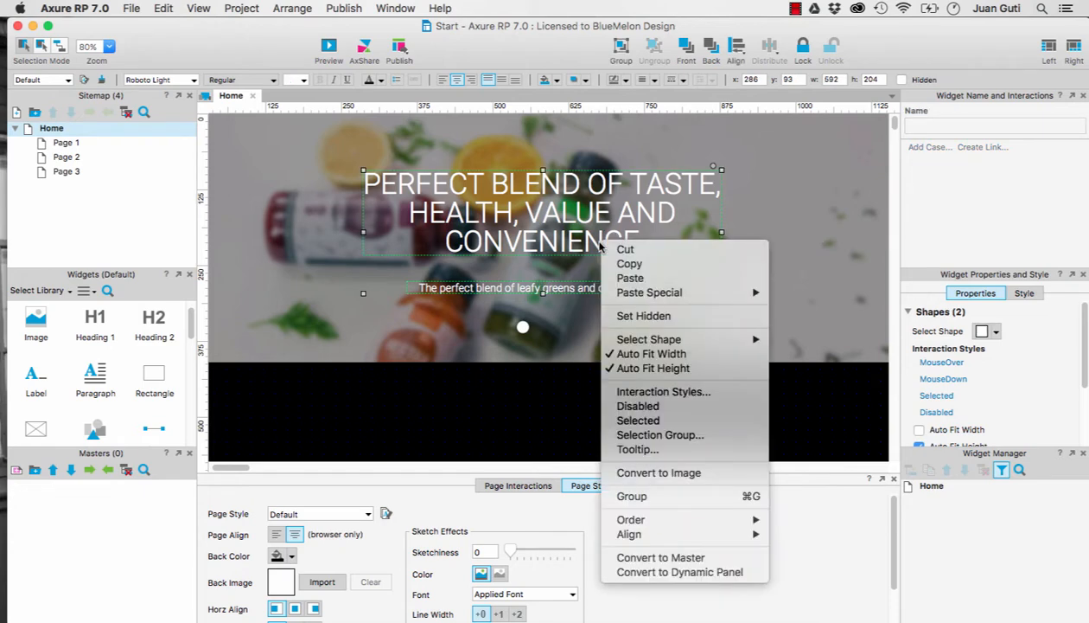
{"action": "mouse_move", "coordinate": [631, 539]}
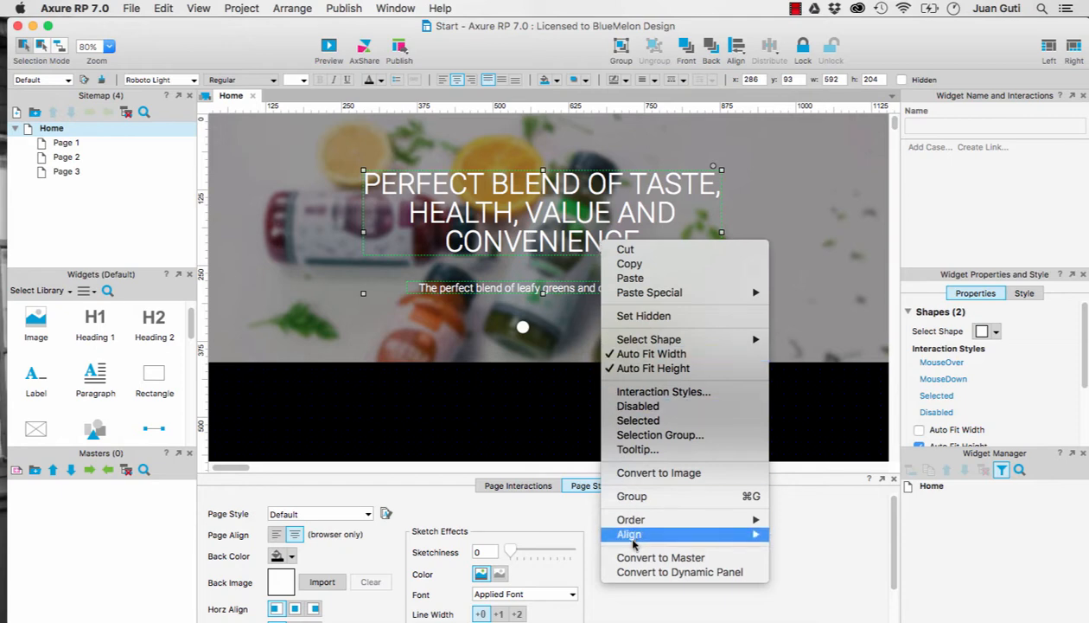
{"action": "mouse_move", "coordinate": [678, 570]}
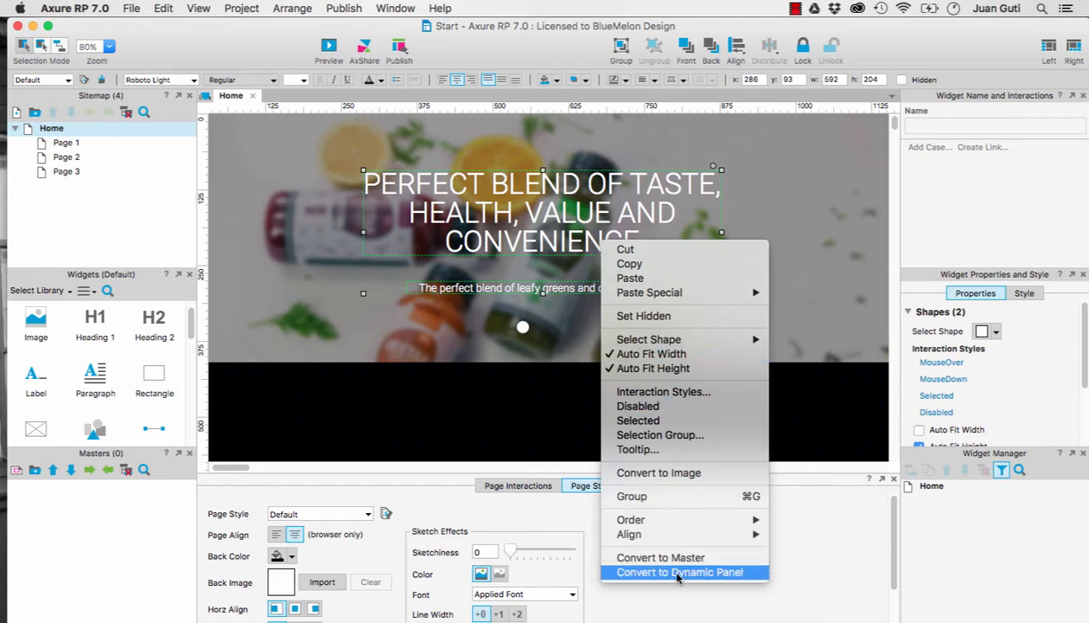
{"action": "left_click", "coordinate": [685, 571]}
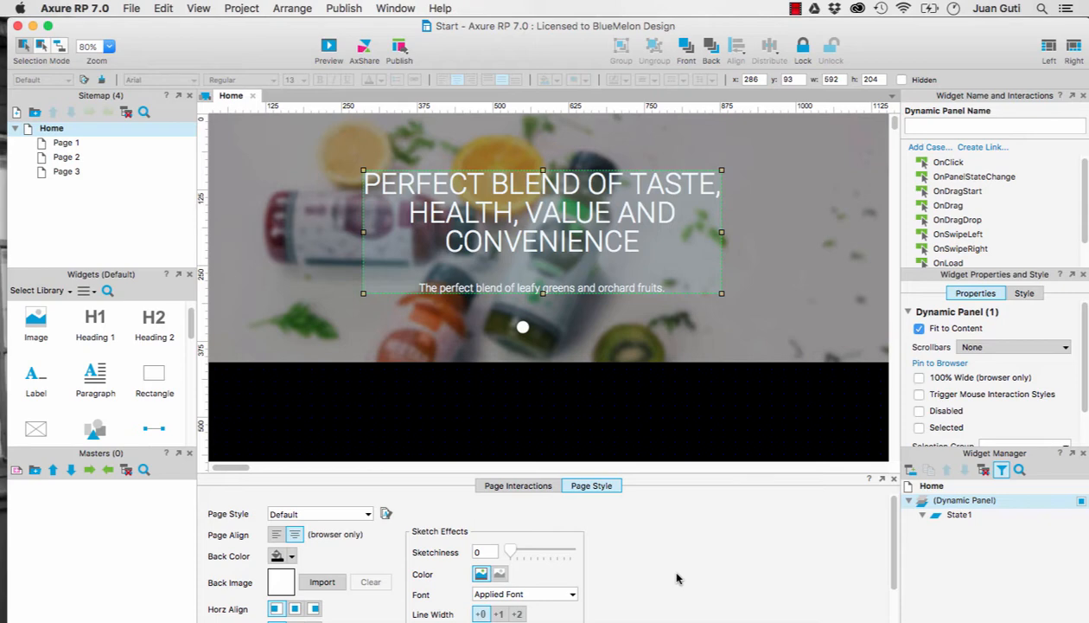
{"action": "mouse_move", "coordinate": [393, 249]}
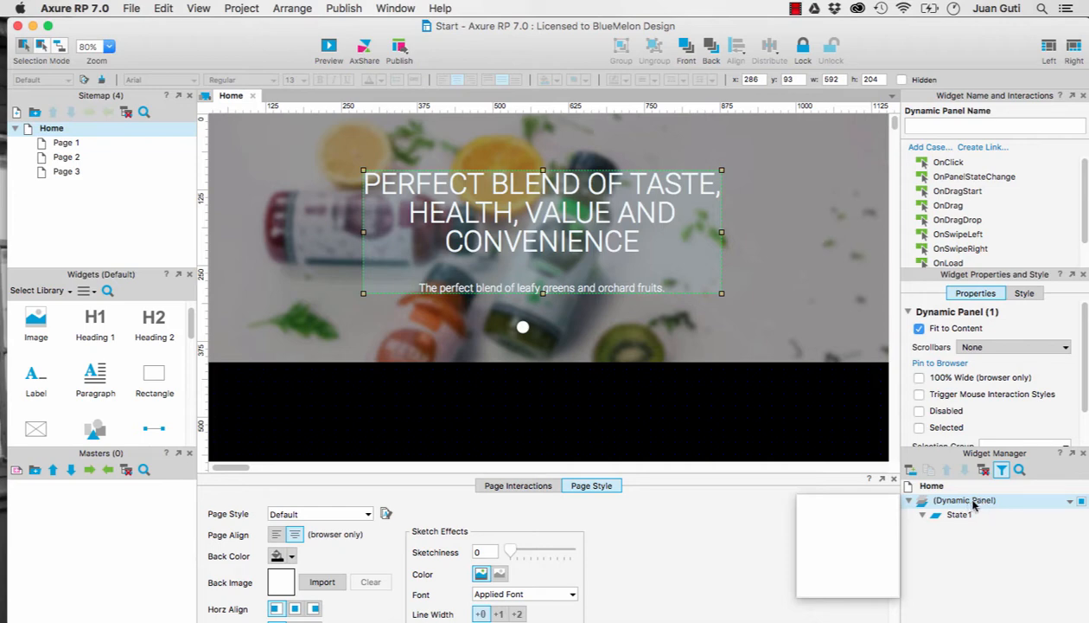
- Rename the new dynamic panel to Msg_Slider in Widget Manager
{"action": "left_click", "coordinate": [995, 124]}
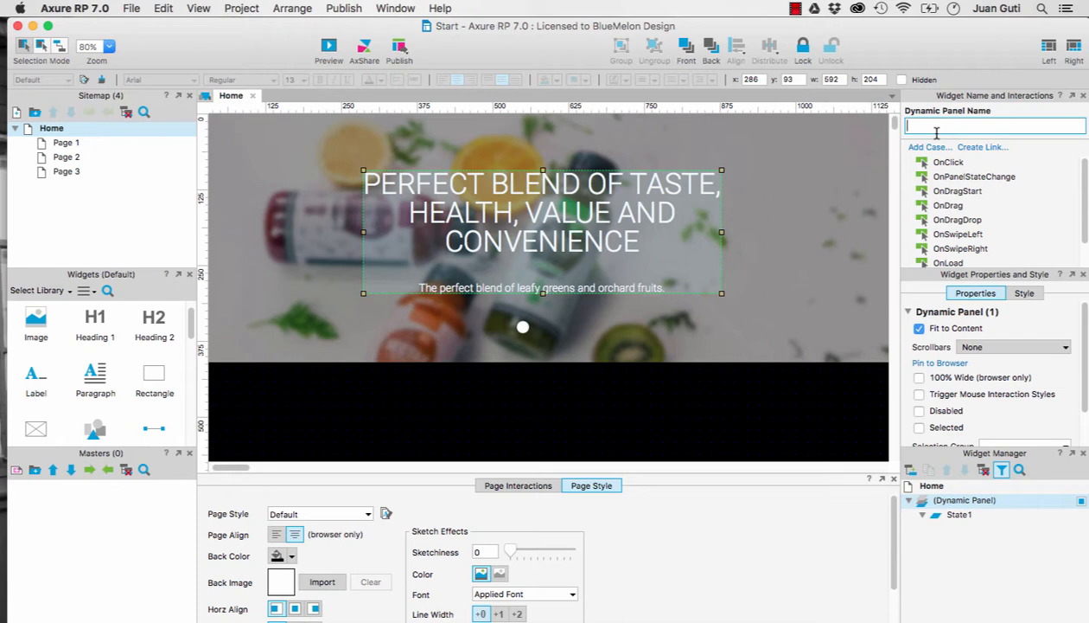
{"action": "type", "text": "Msg_Slider"}
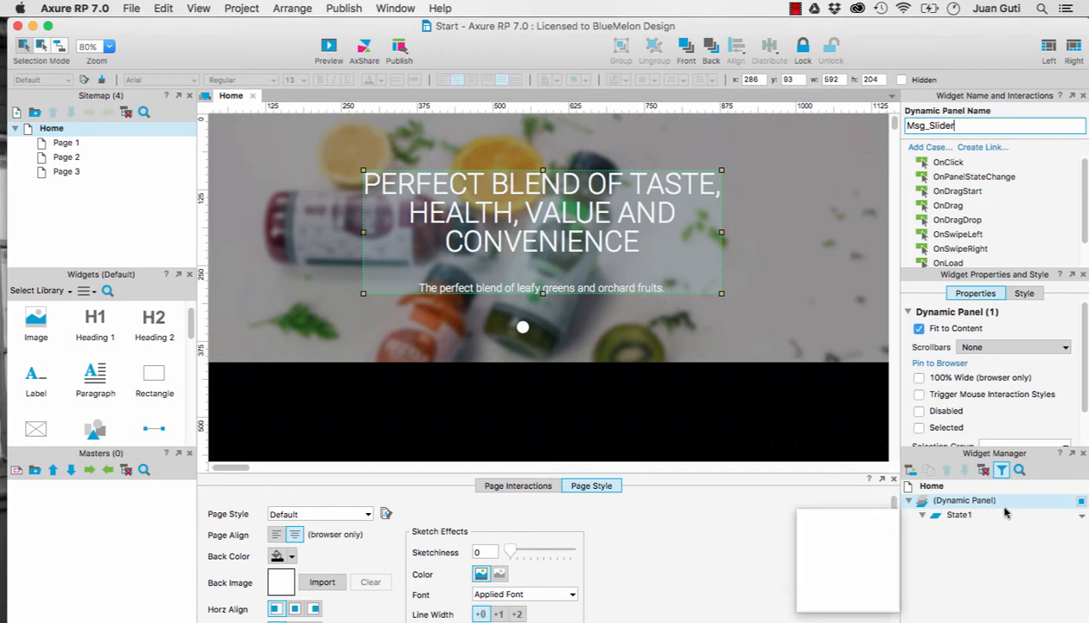
{"action": "left_click", "coordinate": [972, 500]}
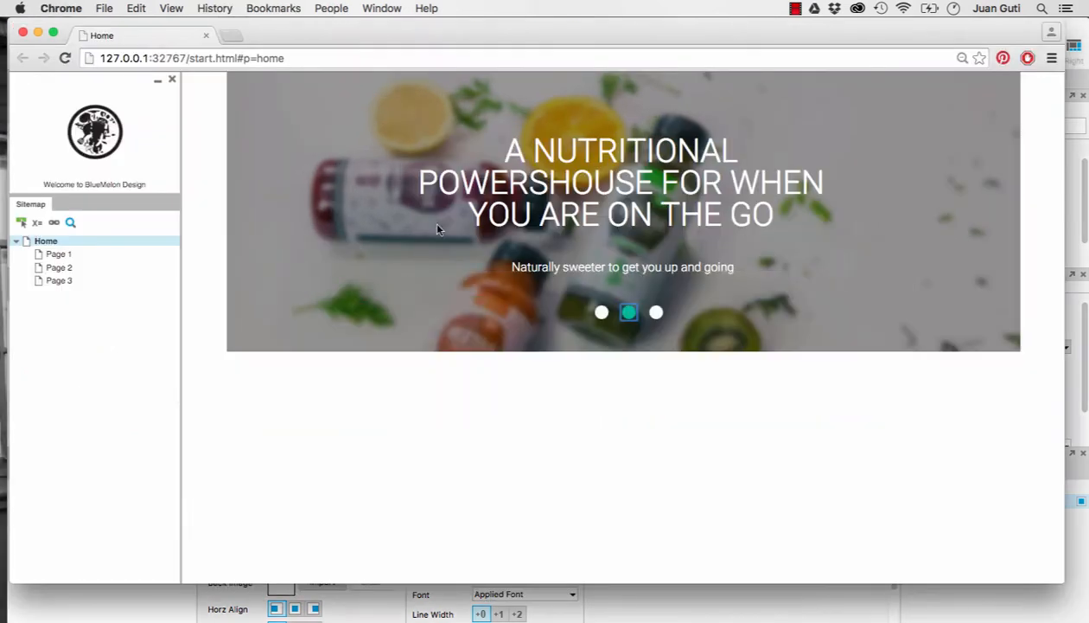
{"action": "left_click", "coordinate": [628, 312]}
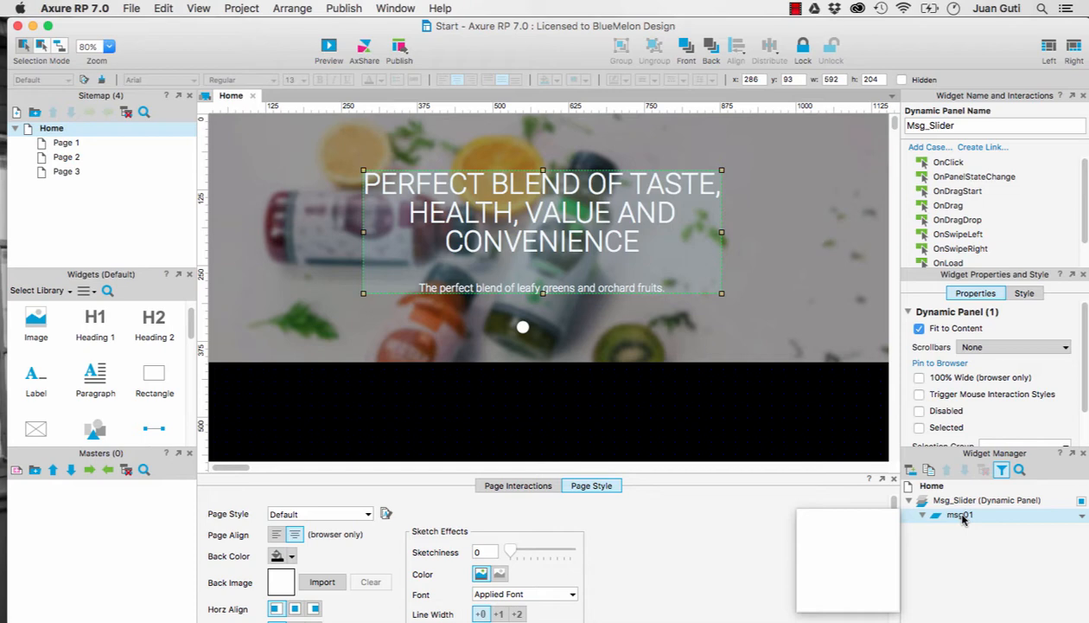
- Duplicate and add states so Msg_Slider holds msg01, msg02 and msg03
{"action": "right_click", "coordinate": [960, 515]}
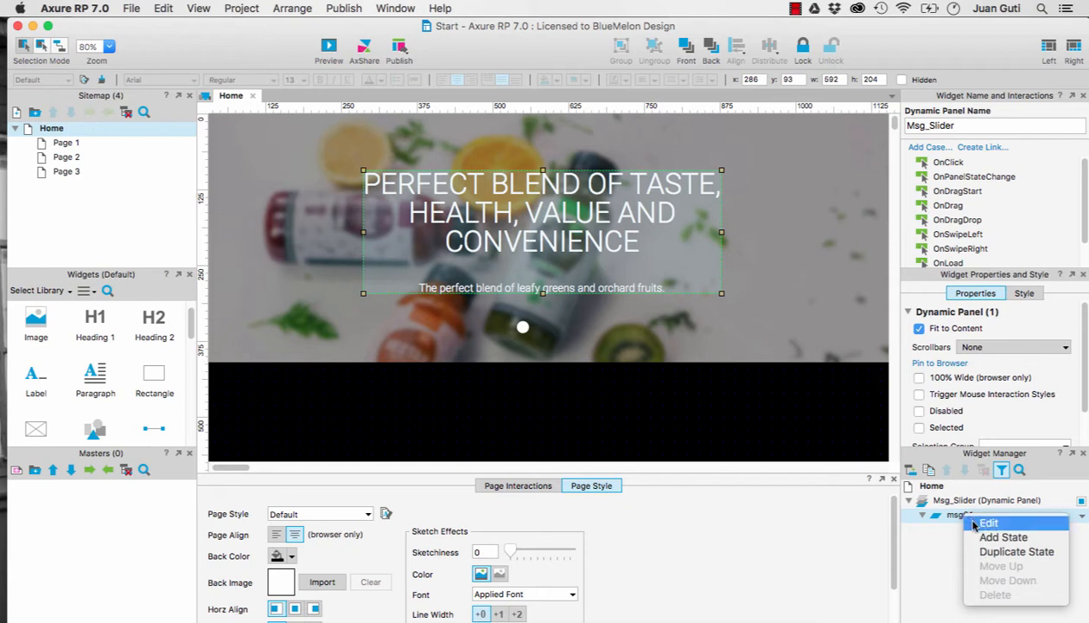
{"action": "left_click", "coordinate": [1008, 536]}
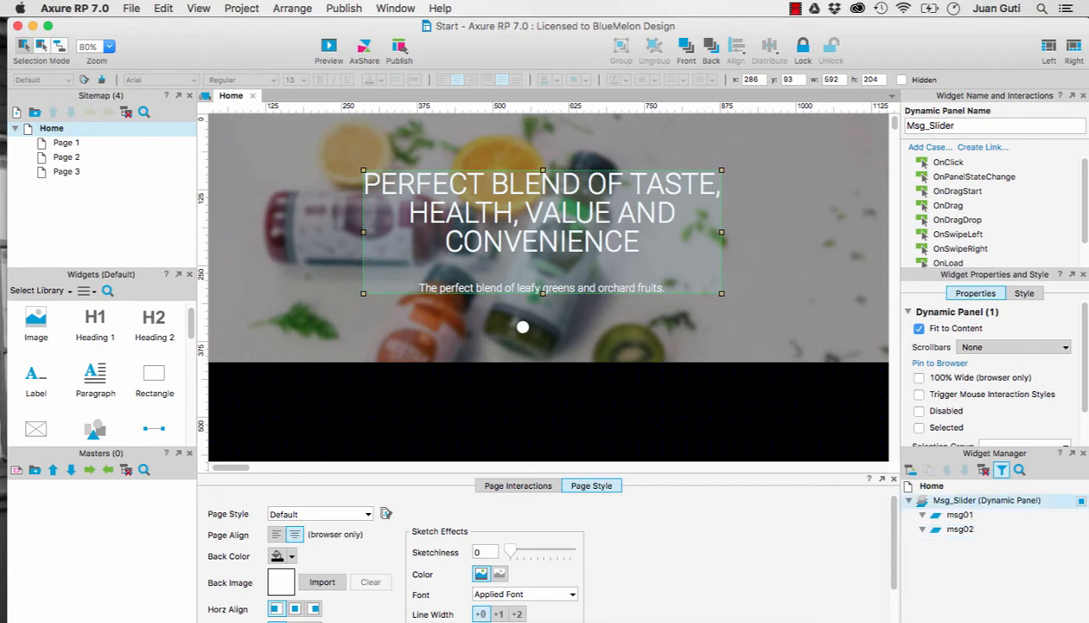
{"action": "right_click", "coordinate": [961, 529]}
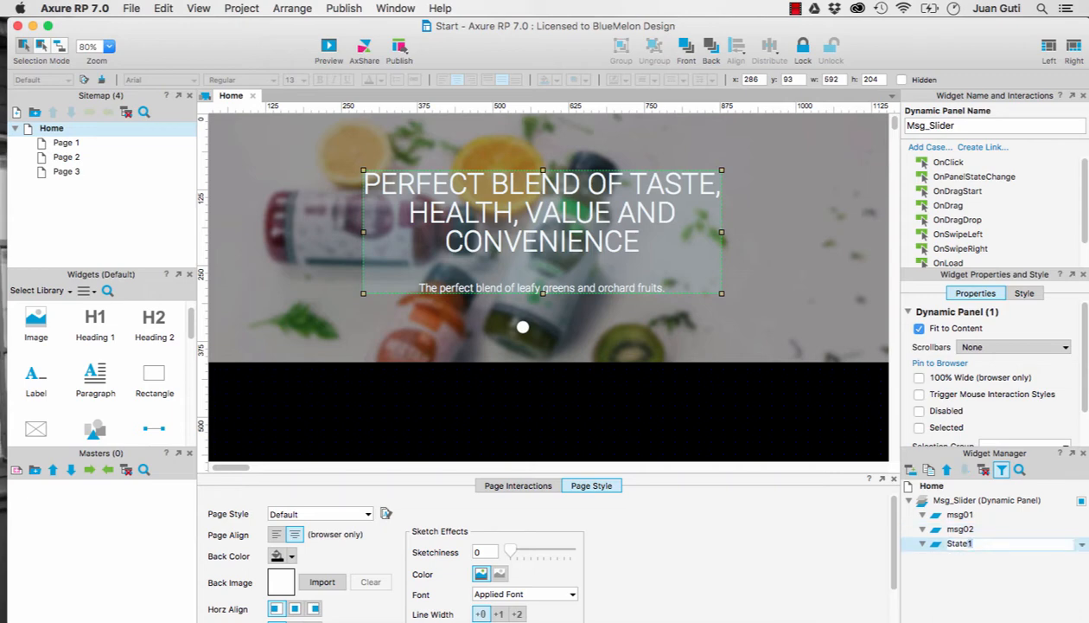
{"action": "double_click", "coordinate": [965, 543]}
{"action": "type", "text": "msg03"}
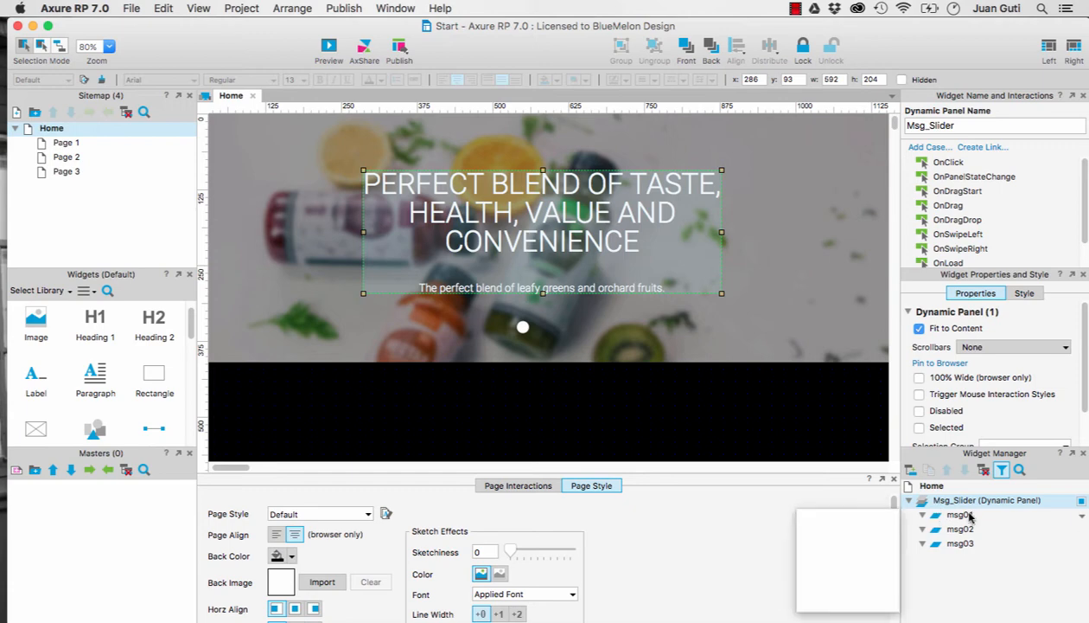
- Edit the msg02 and msg03 state texts, msg03 reading THIS IS AN AWESOME COMBINATION TODAY
{"action": "double_click", "coordinate": [961, 528]}
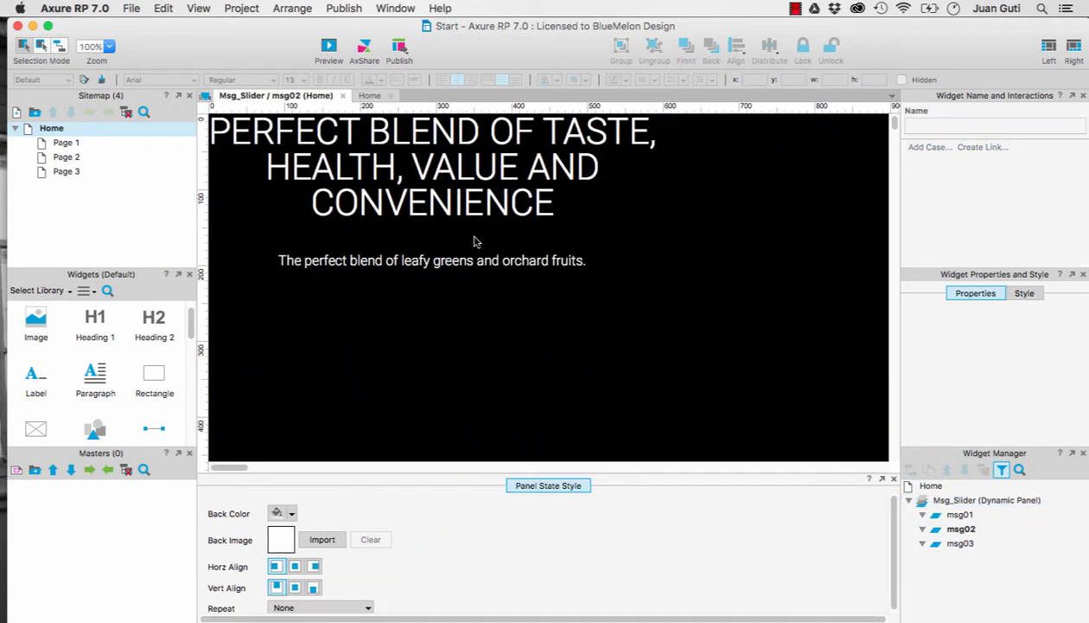
{"action": "mouse_move", "coordinate": [401, 184]}
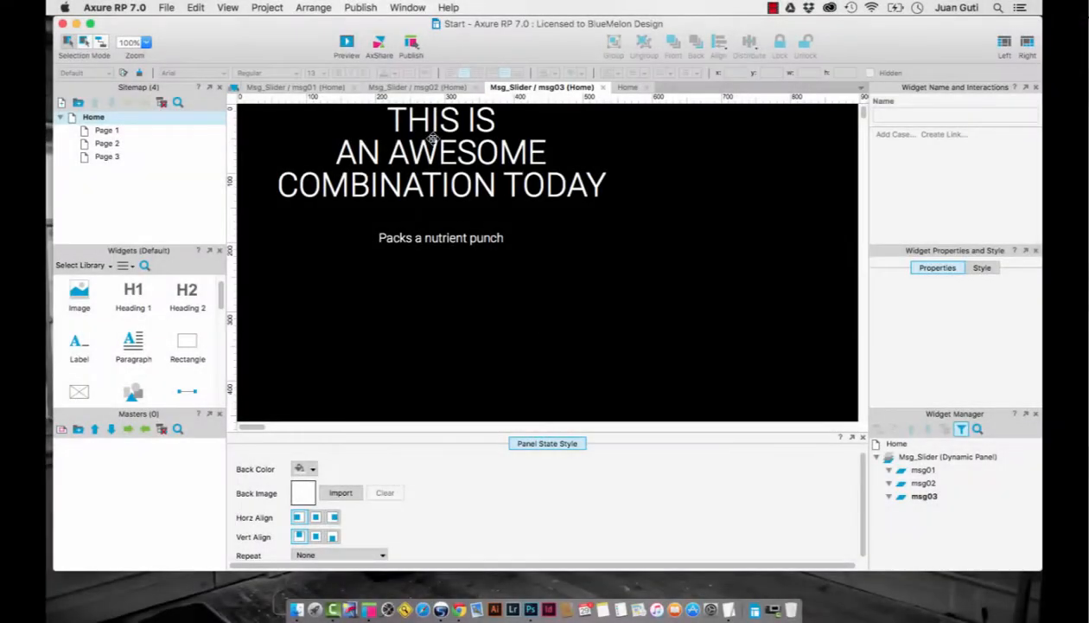
{"action": "left_click", "coordinate": [287, 87]}
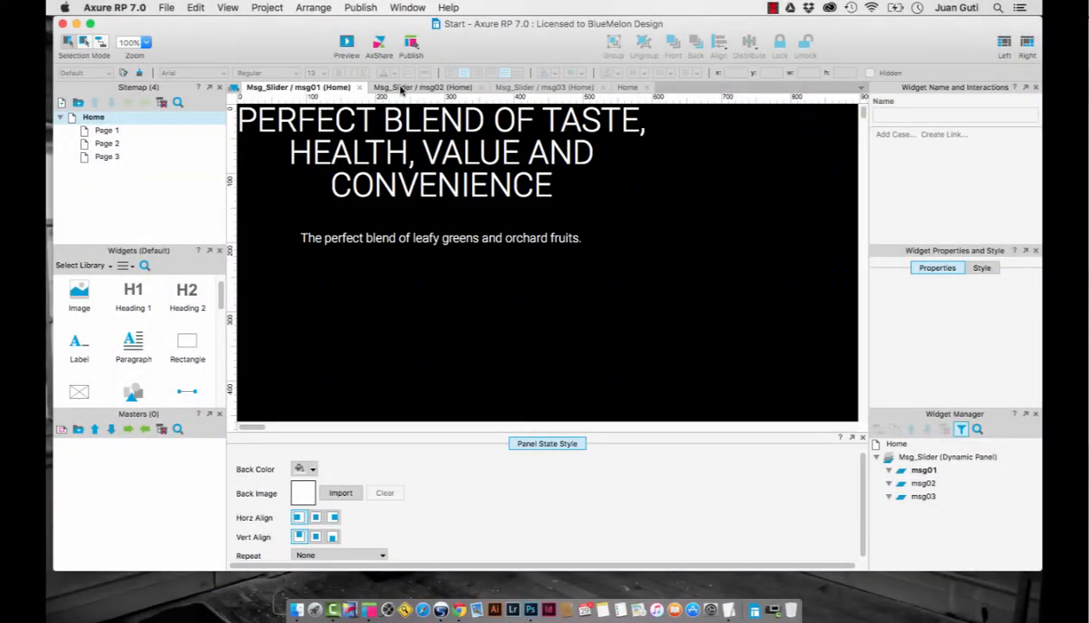
{"action": "left_click", "coordinate": [547, 87]}
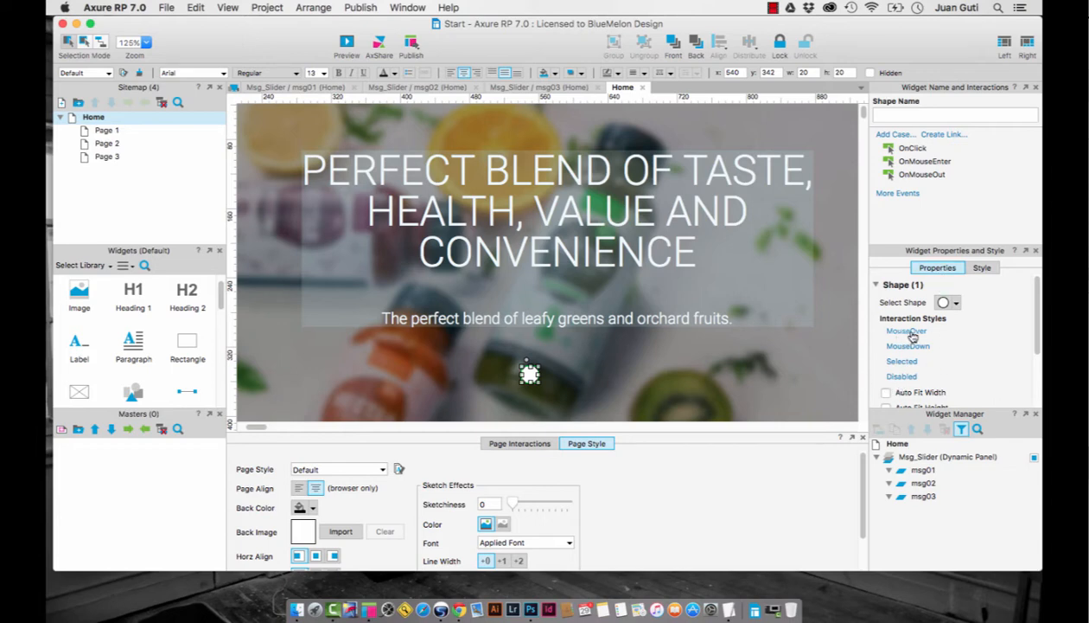
{"action": "mouse_move", "coordinate": [902, 362]}
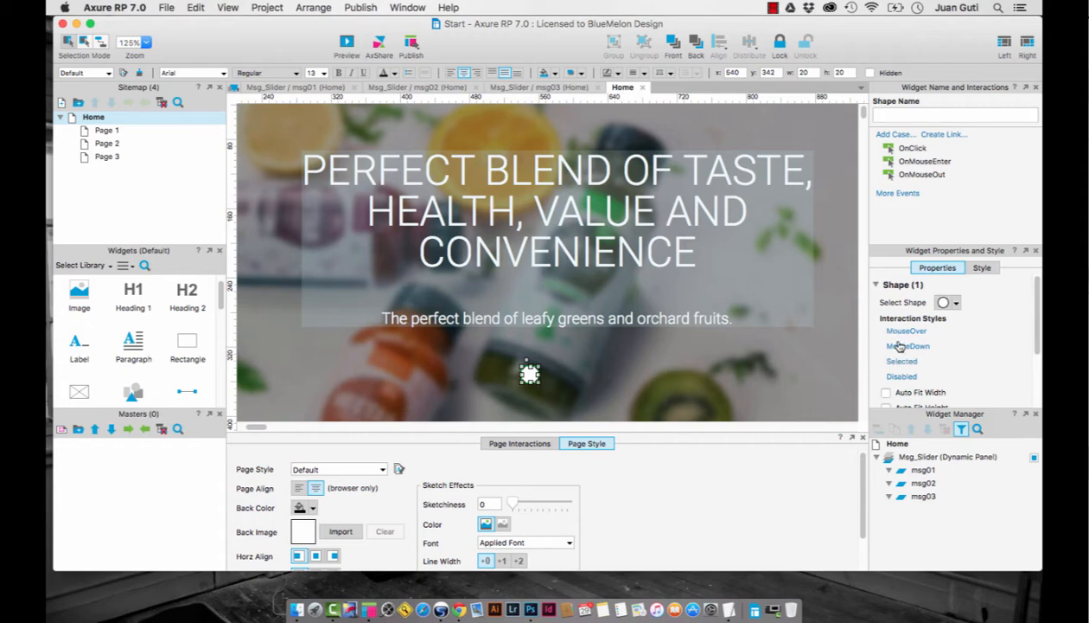
{"action": "mouse_move", "coordinate": [630, 382]}
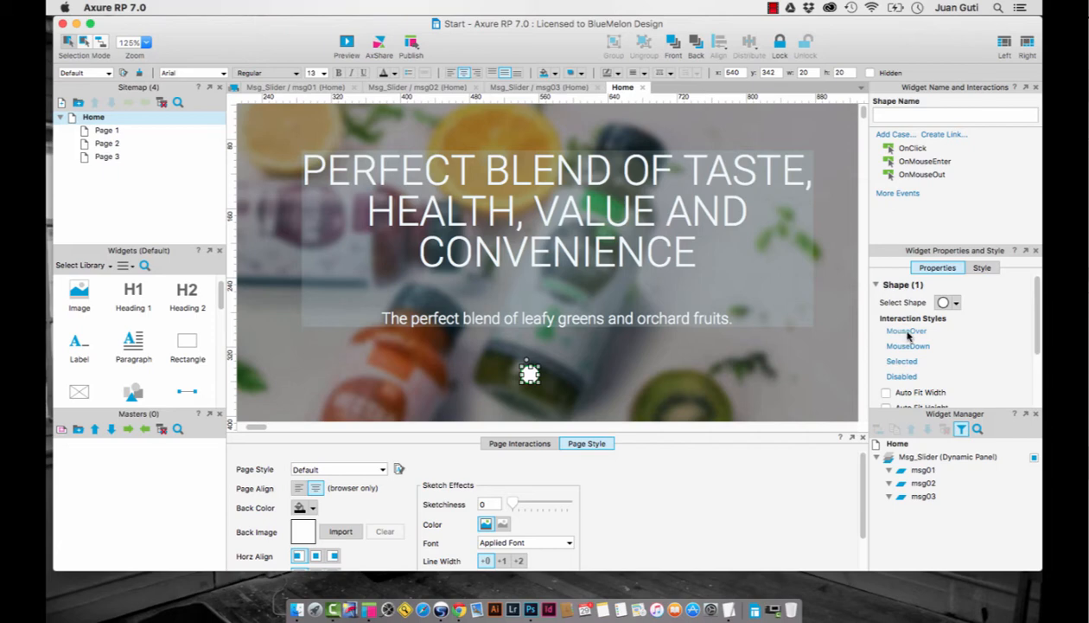
- Bring up the MouseOver interaction style dialog for the circle button
{"action": "left_click", "coordinate": [906, 332]}
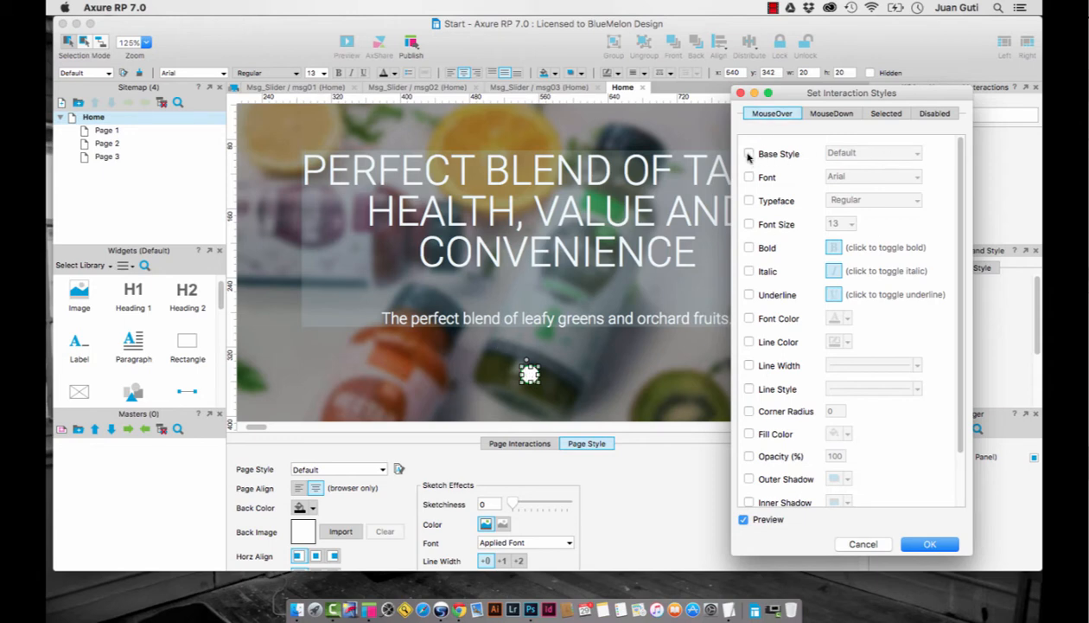
- Set the circle button's MouseOver base style to btn_over
{"action": "left_click", "coordinate": [748, 152]}
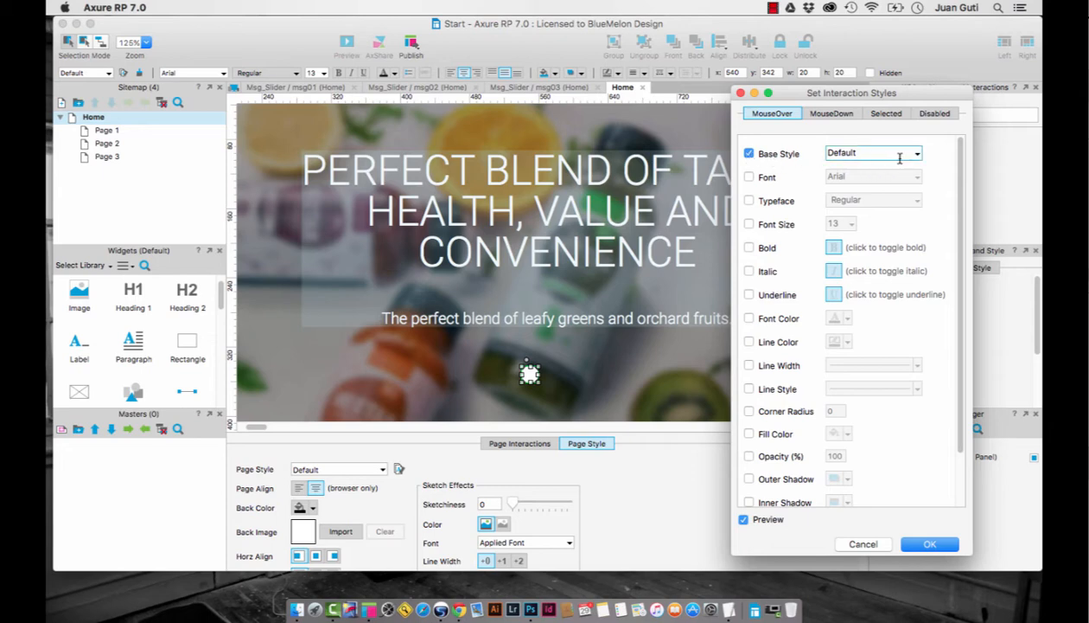
{"action": "left_click", "coordinate": [917, 152]}
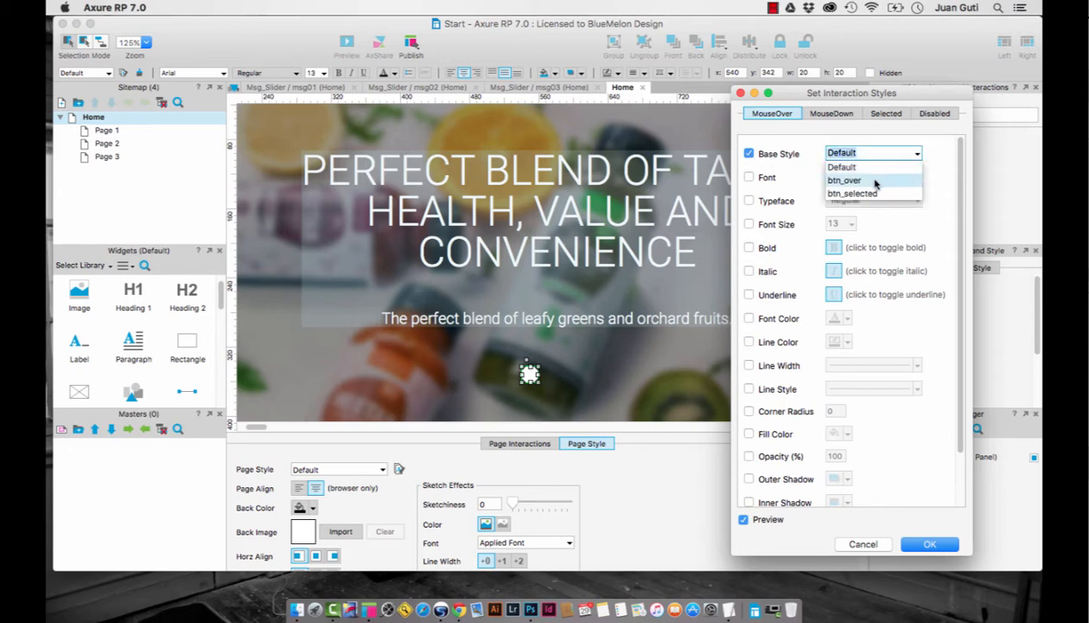
{"action": "left_click", "coordinate": [844, 180]}
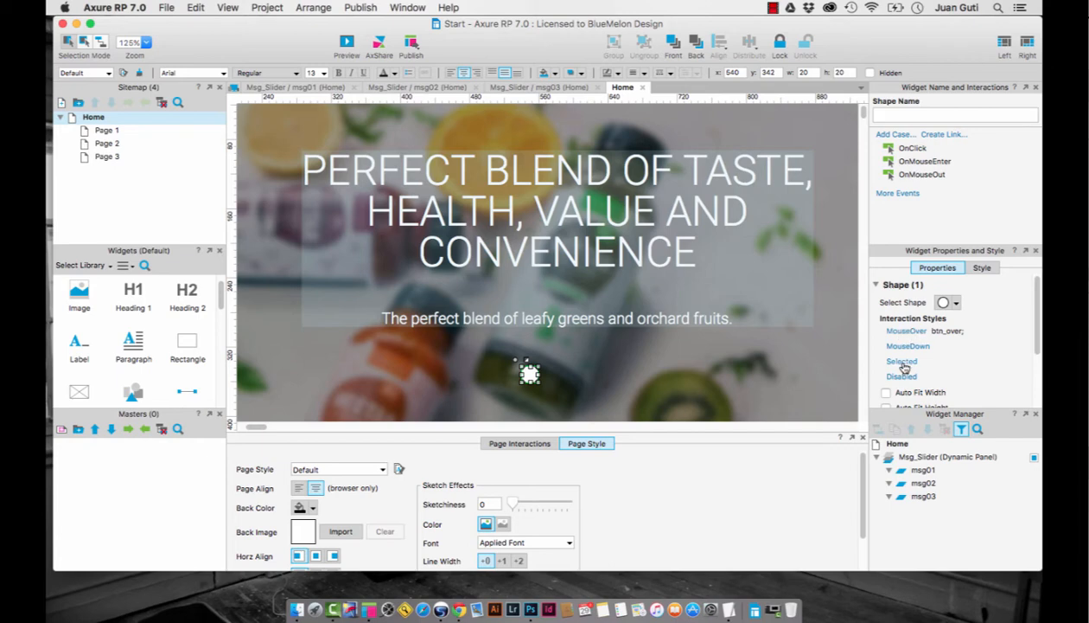
- Set the circle button's Selected base style to btn_selected
{"action": "left_click", "coordinate": [899, 362]}
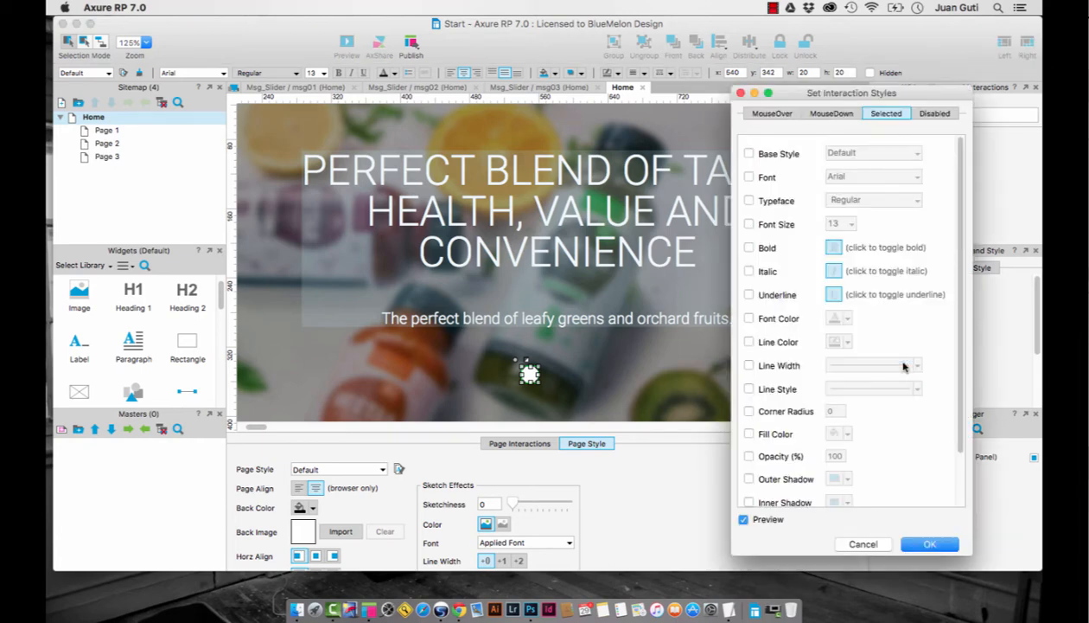
{"action": "left_click", "coordinate": [749, 152]}
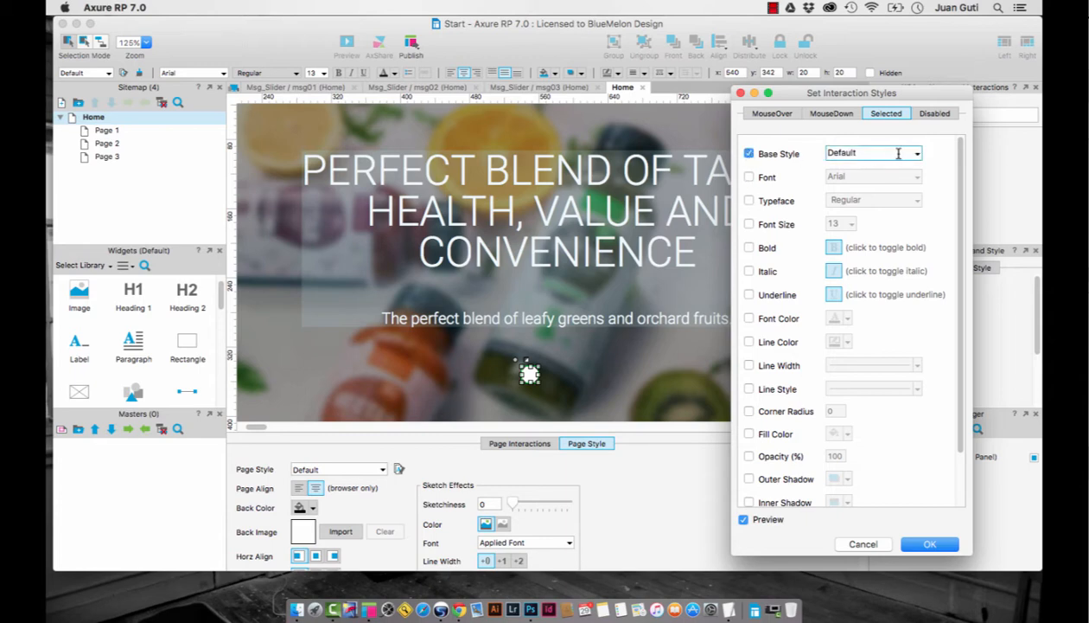
{"action": "type", "text": "btn_selected"}
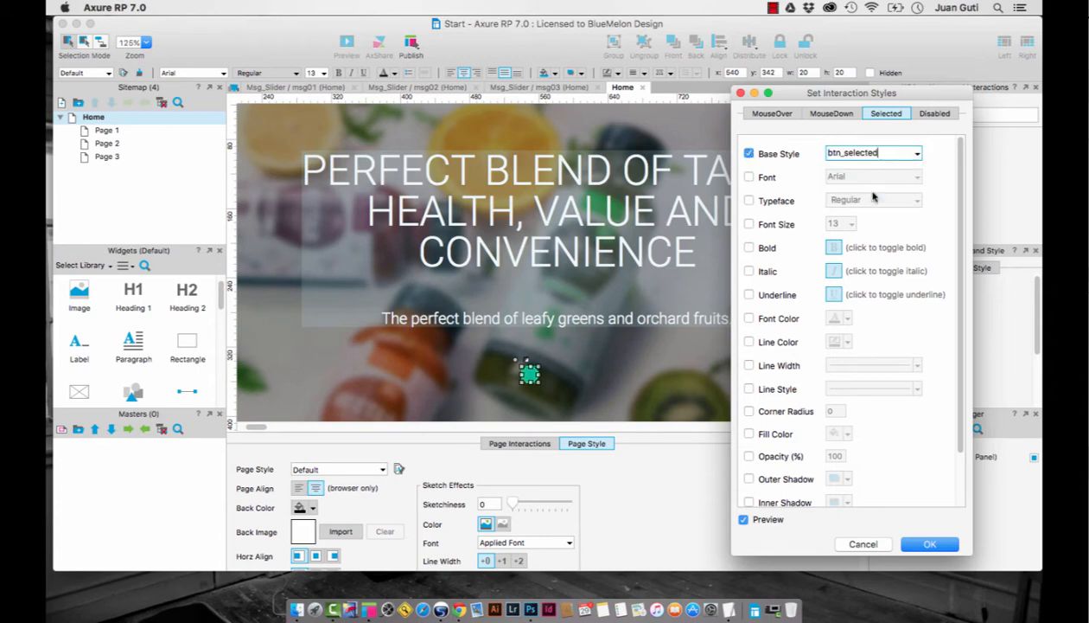
{"action": "mouse_move", "coordinate": [571, 383]}
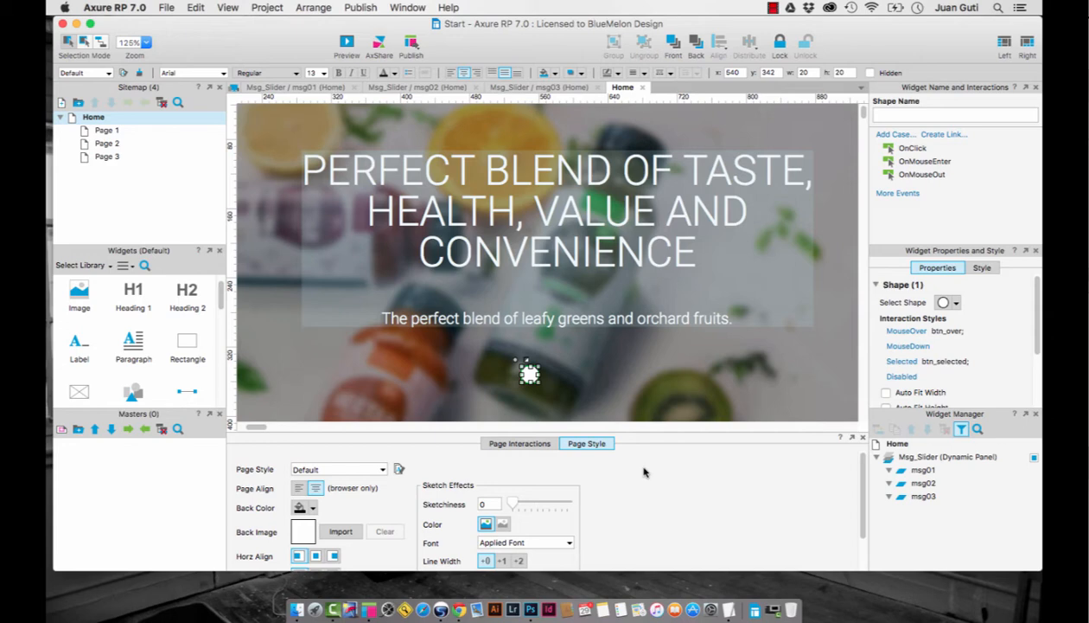
{"action": "mouse_move", "coordinate": [507, 389]}
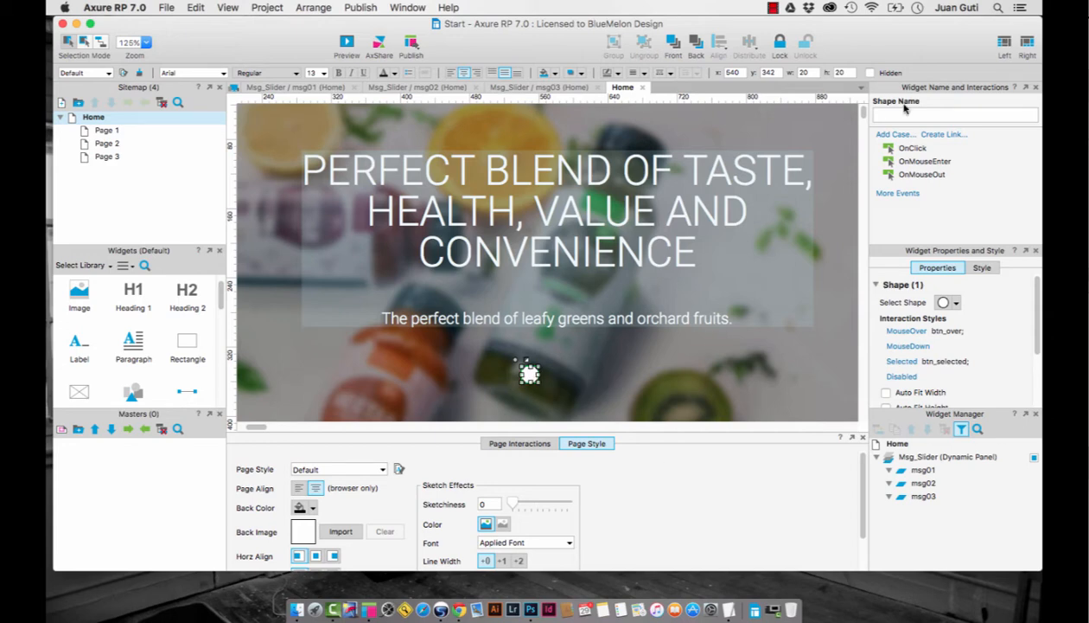
- Name the circle button shape msg_01
{"action": "left_click", "coordinate": [954, 114]}
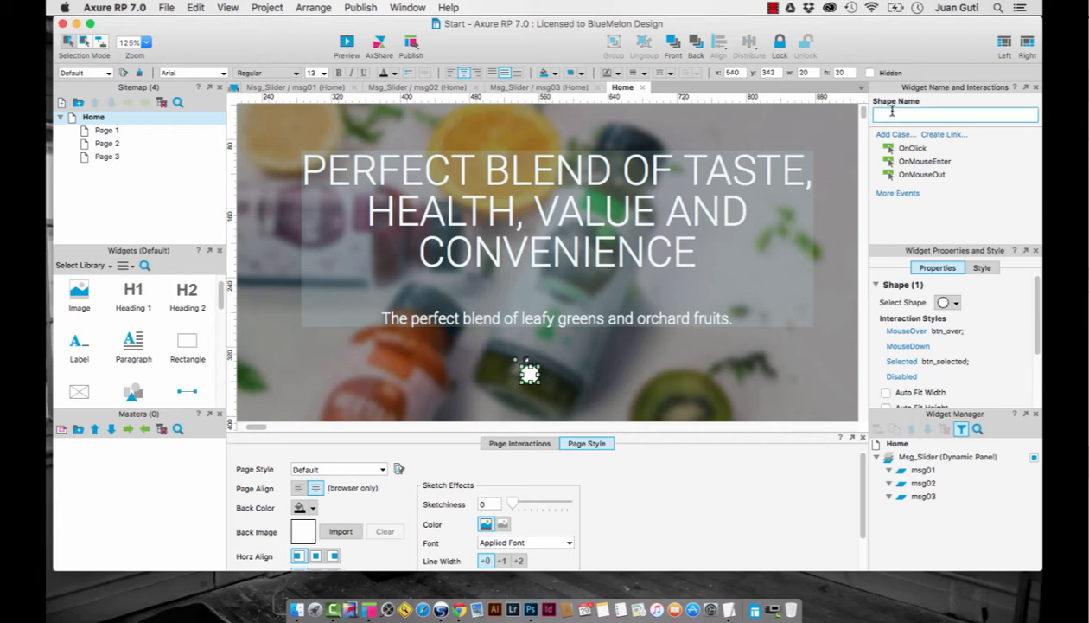
{"action": "type", "text": "msg_01"}
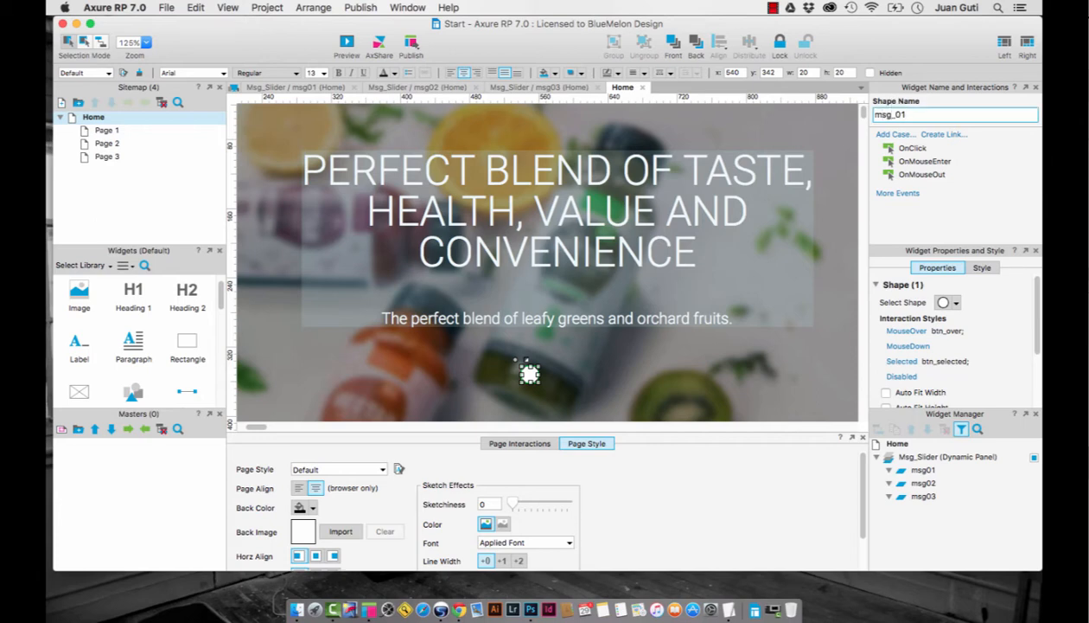
{"action": "left_click", "coordinate": [954, 114]}
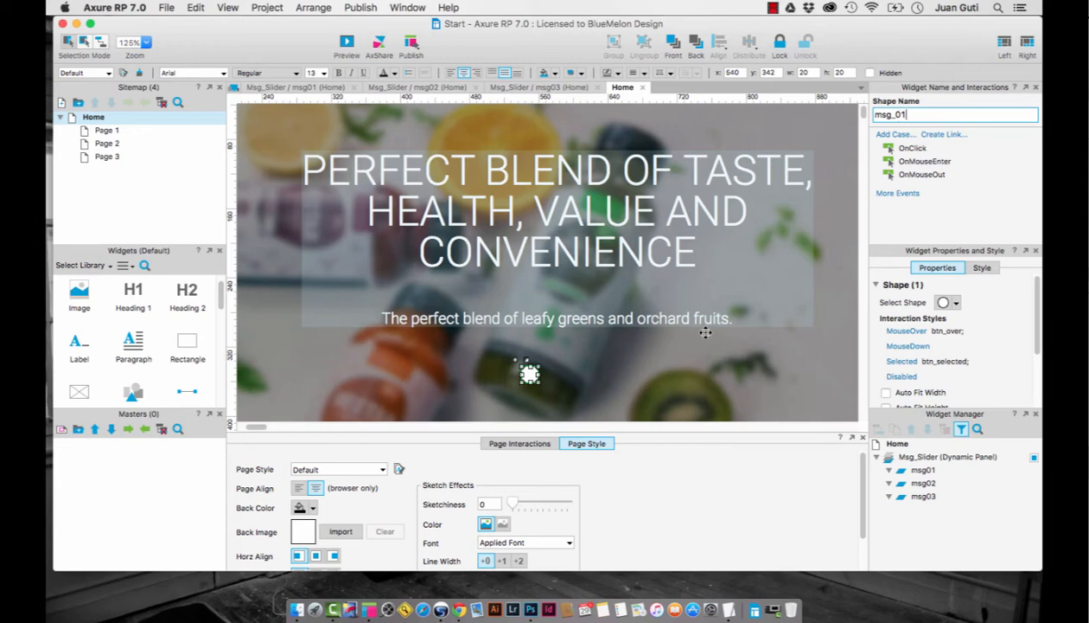
{"action": "mouse_move", "coordinate": [512, 197]}
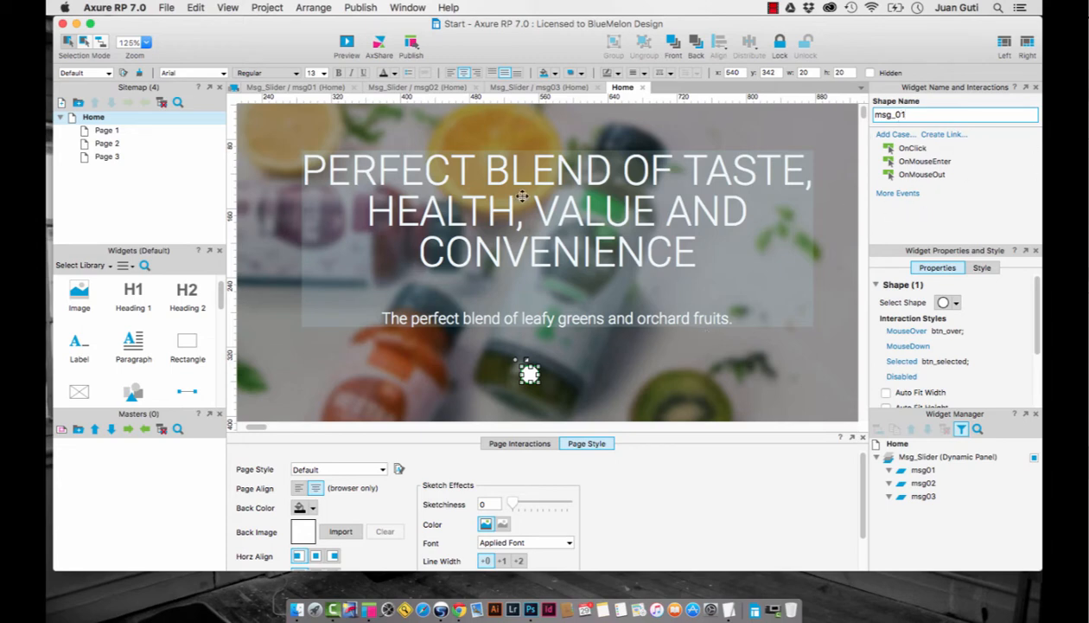
{"action": "mouse_move", "coordinate": [578, 214]}
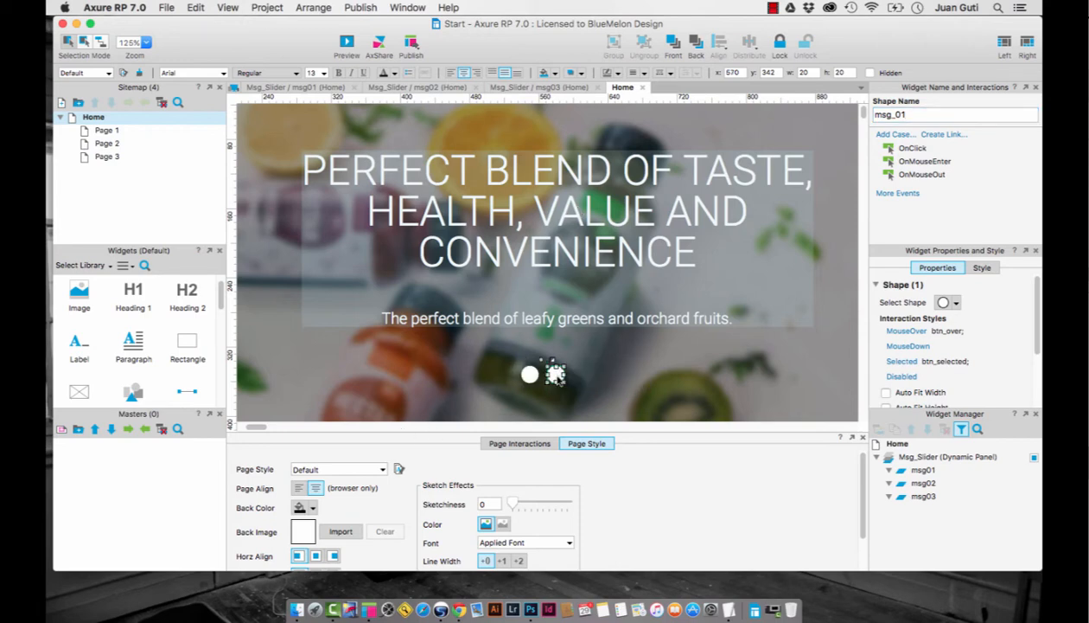
- Duplicate the circle twice beside msg_01 and name the copies msg_02 and msg_03
{"action": "left_click_drag", "start_coordinate": [557, 373], "coordinate": [581, 377]}
{"action": "type", "text": "2"}
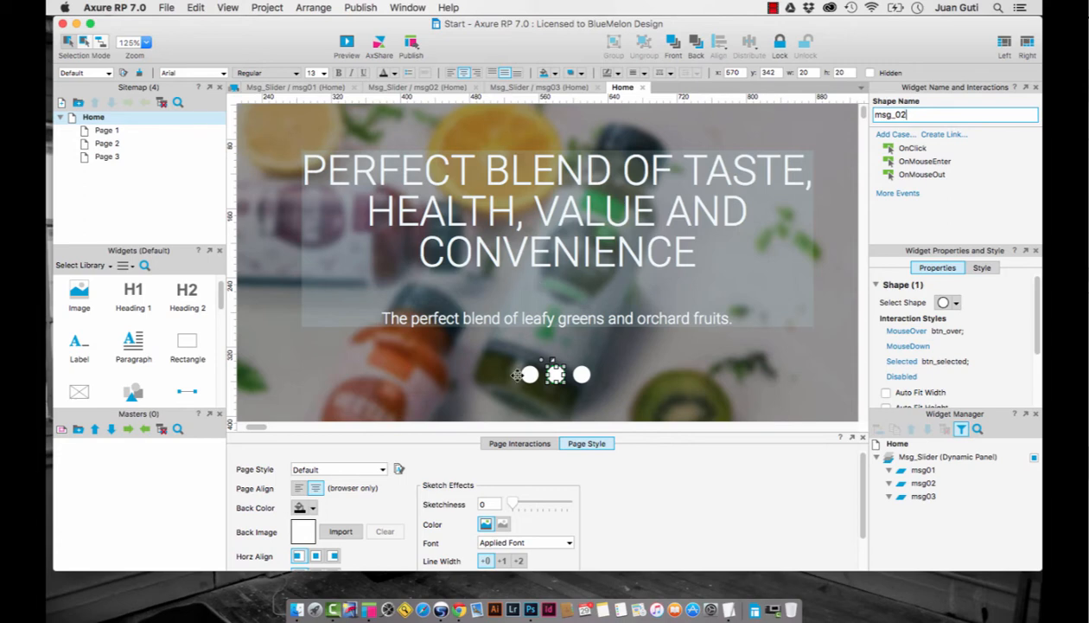
{"action": "left_click", "coordinate": [581, 374]}
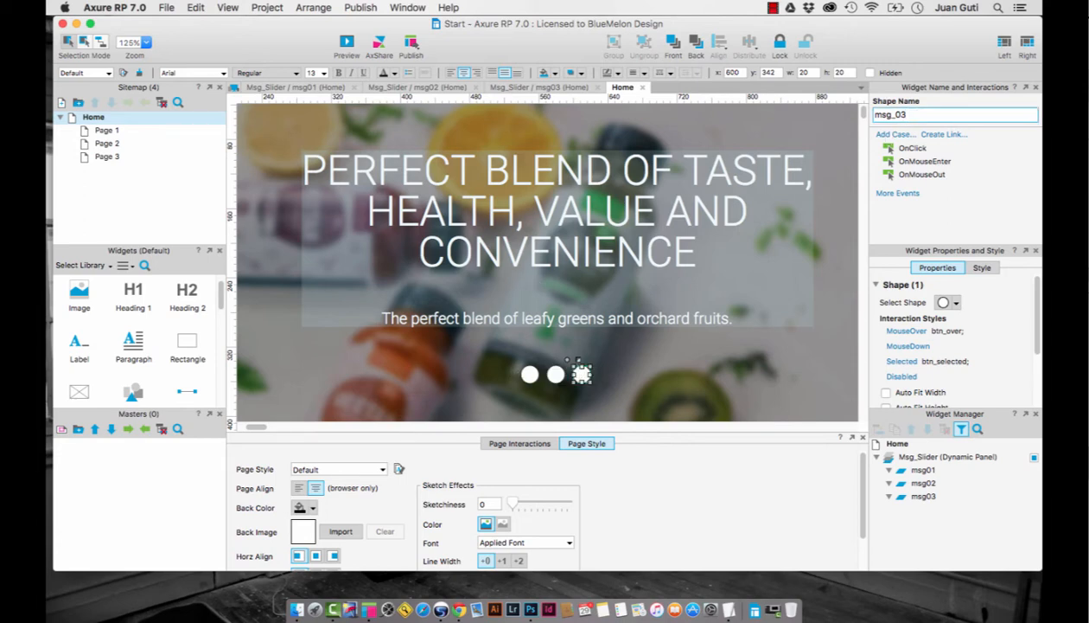
{"action": "left_click", "coordinate": [527, 373]}
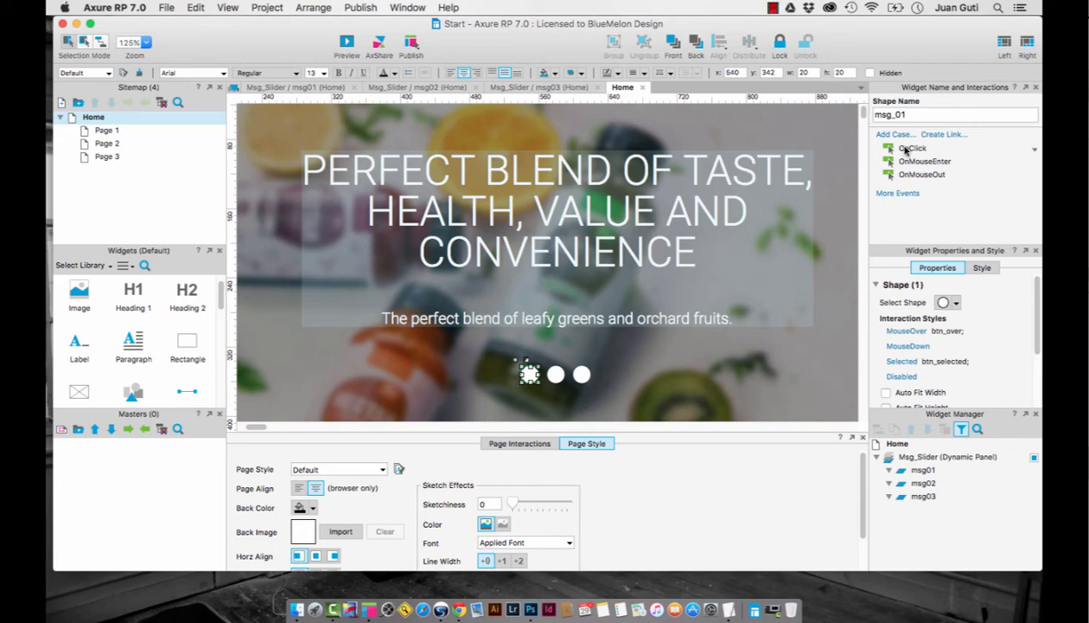
- Add a Set Panel State action to msg_01's OnClick case targeting Msg_Slider
{"action": "left_click", "coordinate": [909, 149]}
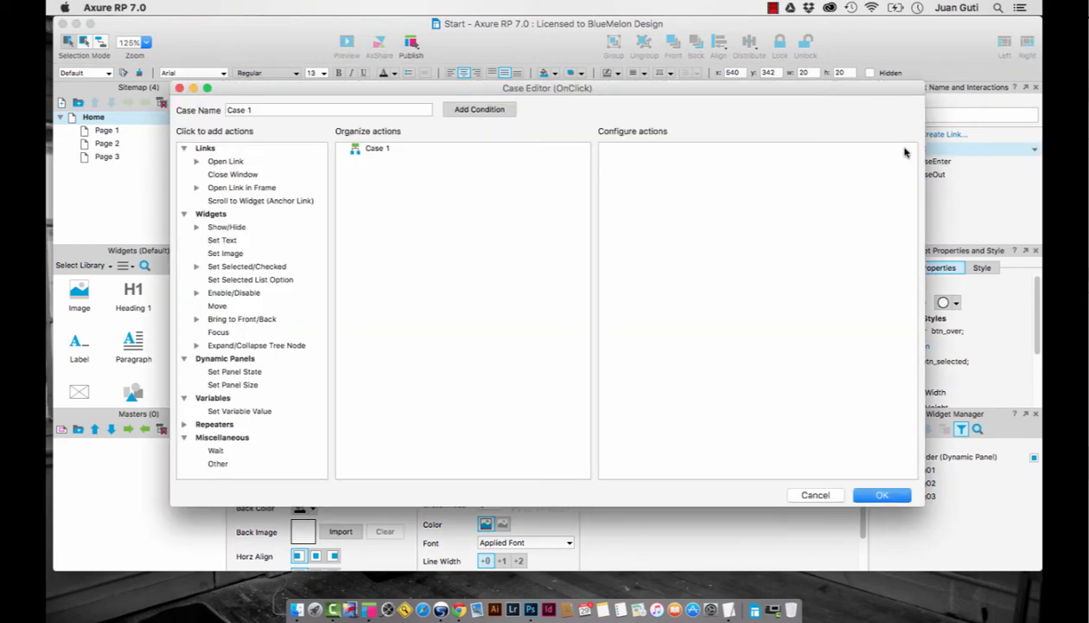
{"action": "mouse_move", "coordinate": [394, 151]}
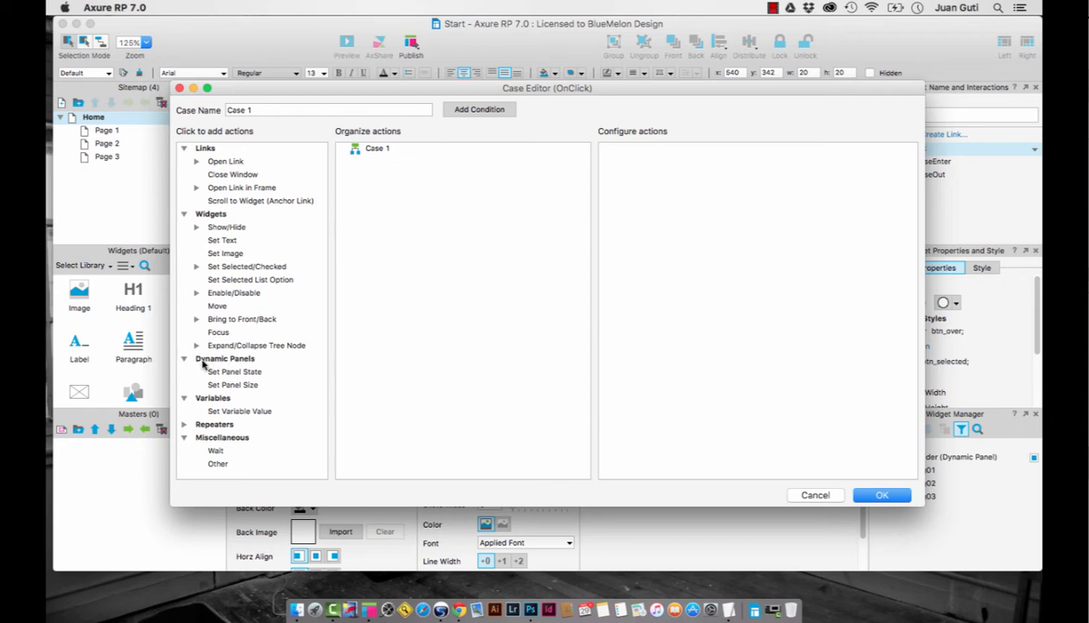
{"action": "mouse_move", "coordinate": [234, 370]}
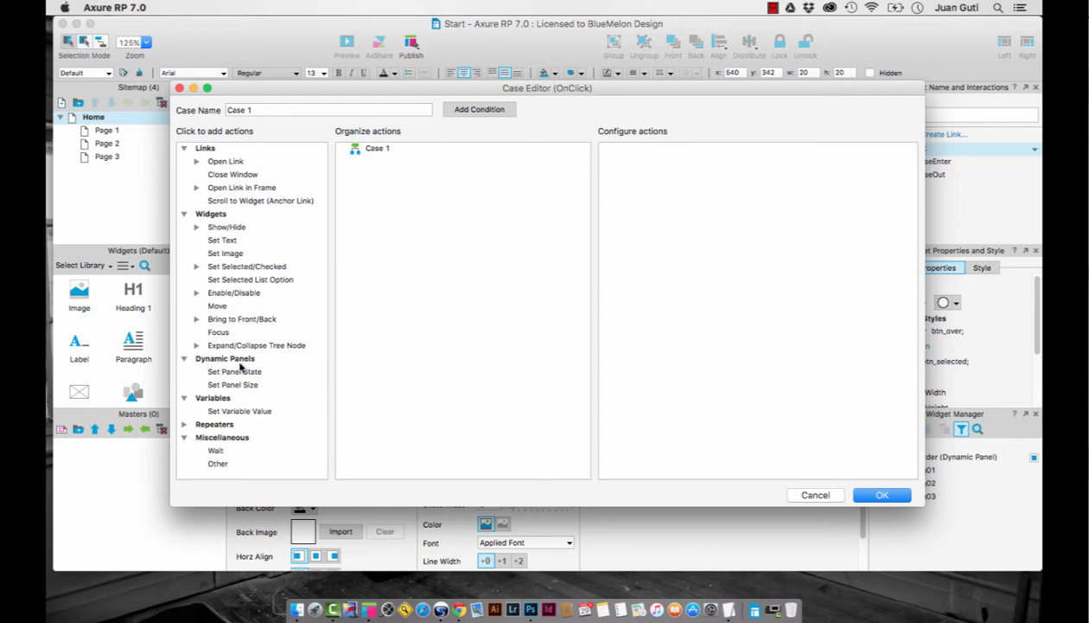
{"action": "left_click", "coordinate": [233, 370]}
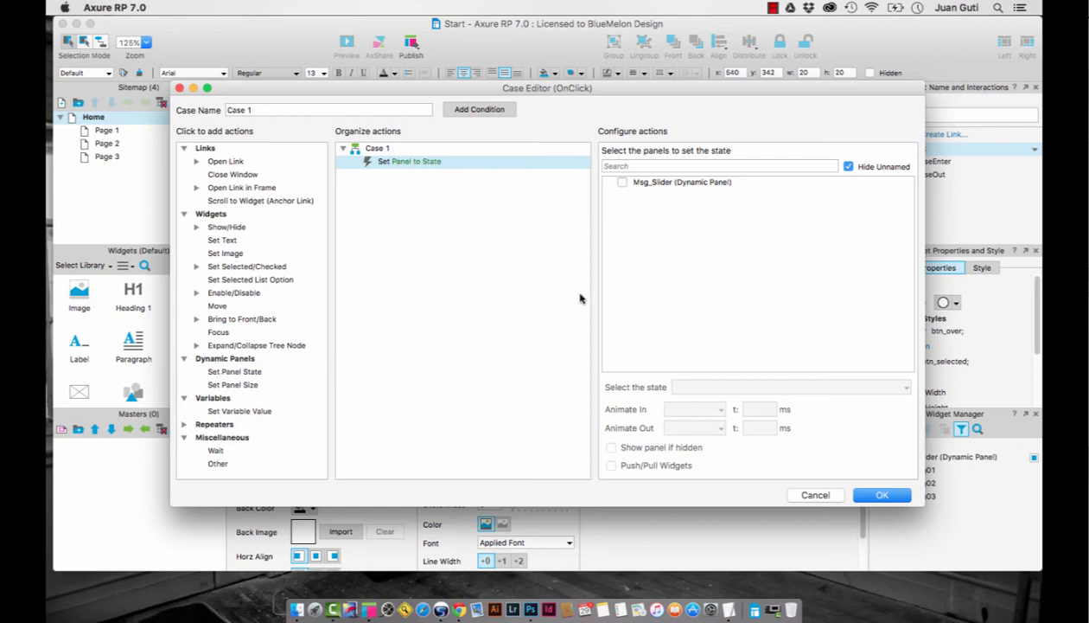
- Set Msg_Slider to state msg01 with slide left in and out animations at 300 ms
{"action": "left_click", "coordinate": [623, 182]}
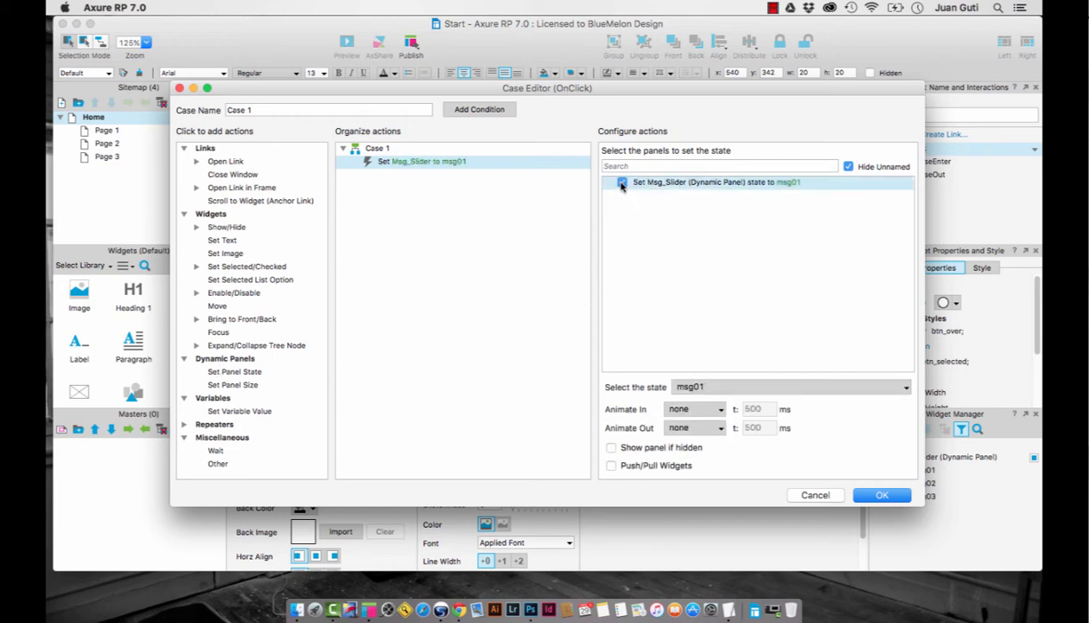
{"action": "left_click", "coordinate": [621, 181]}
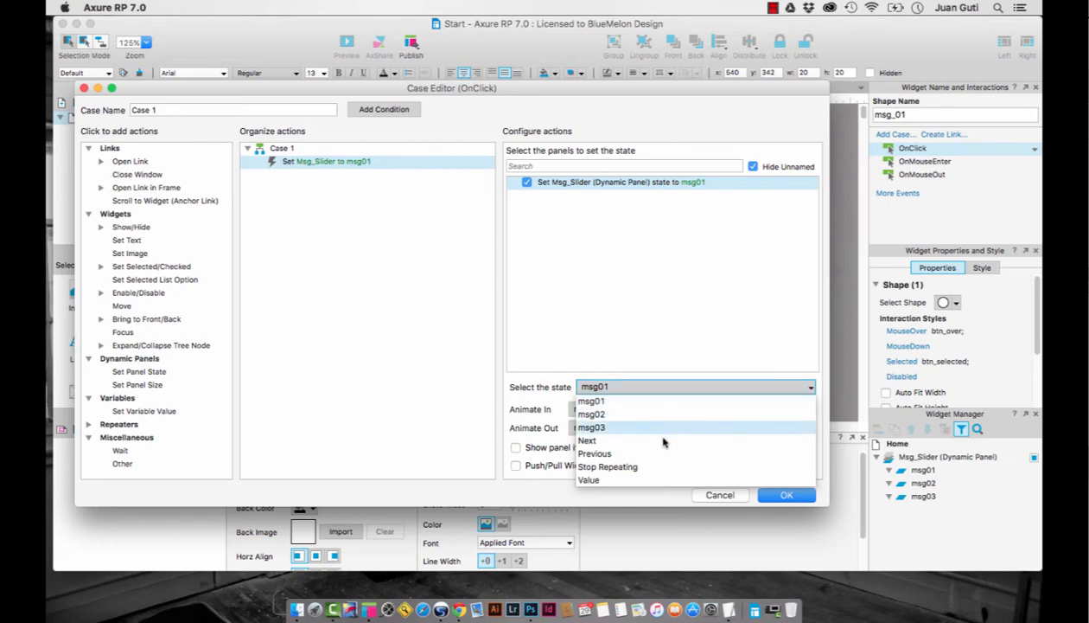
{"action": "mouse_move", "coordinate": [653, 426]}
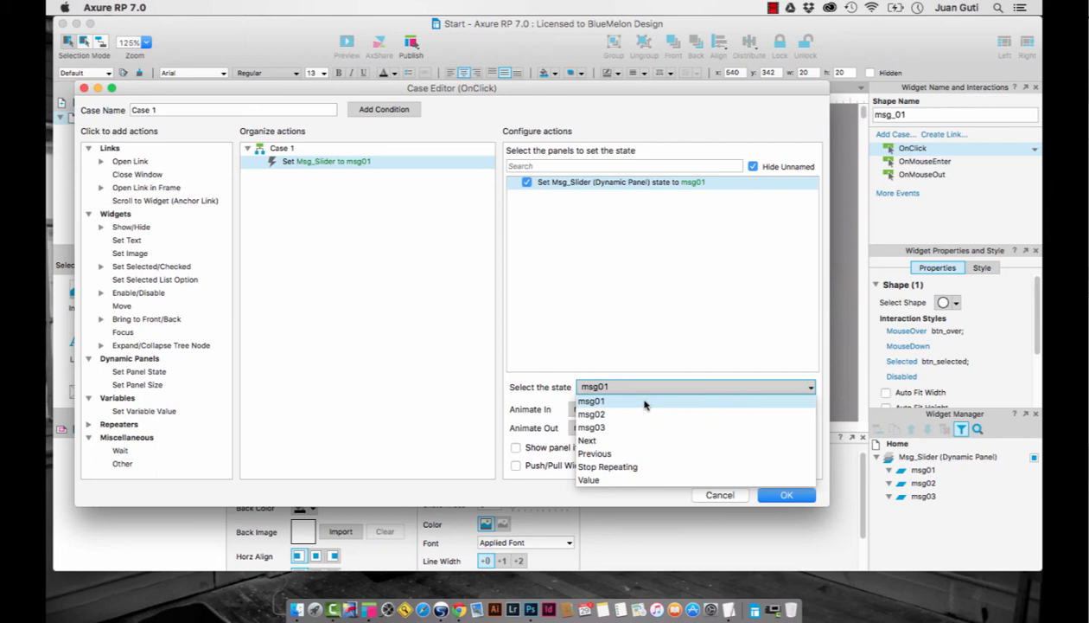
{"action": "left_click", "coordinate": [588, 399]}
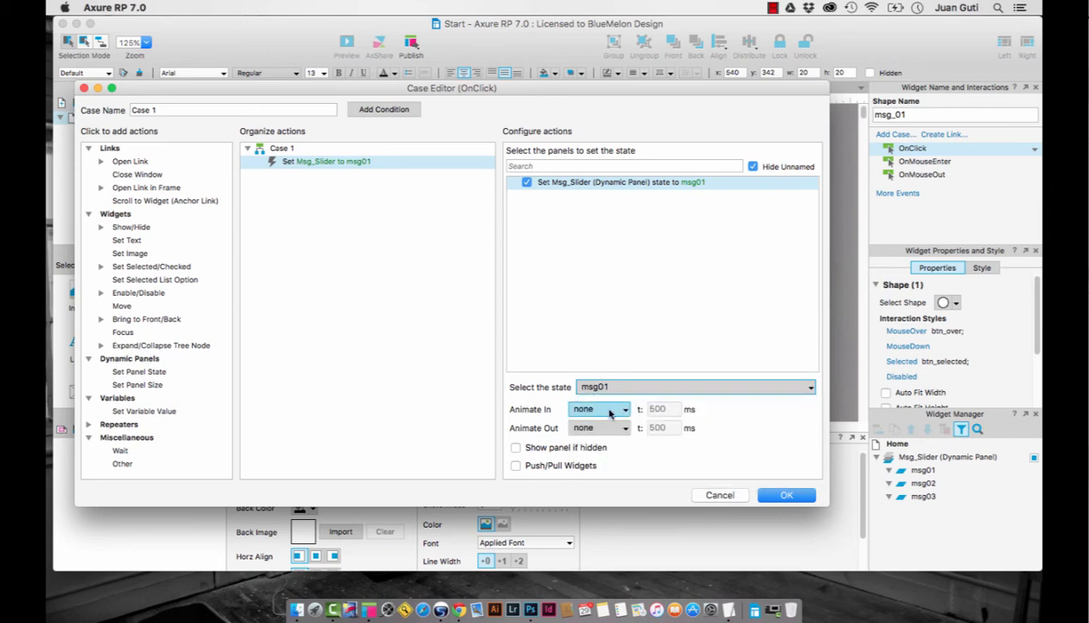
{"action": "left_click", "coordinate": [623, 408]}
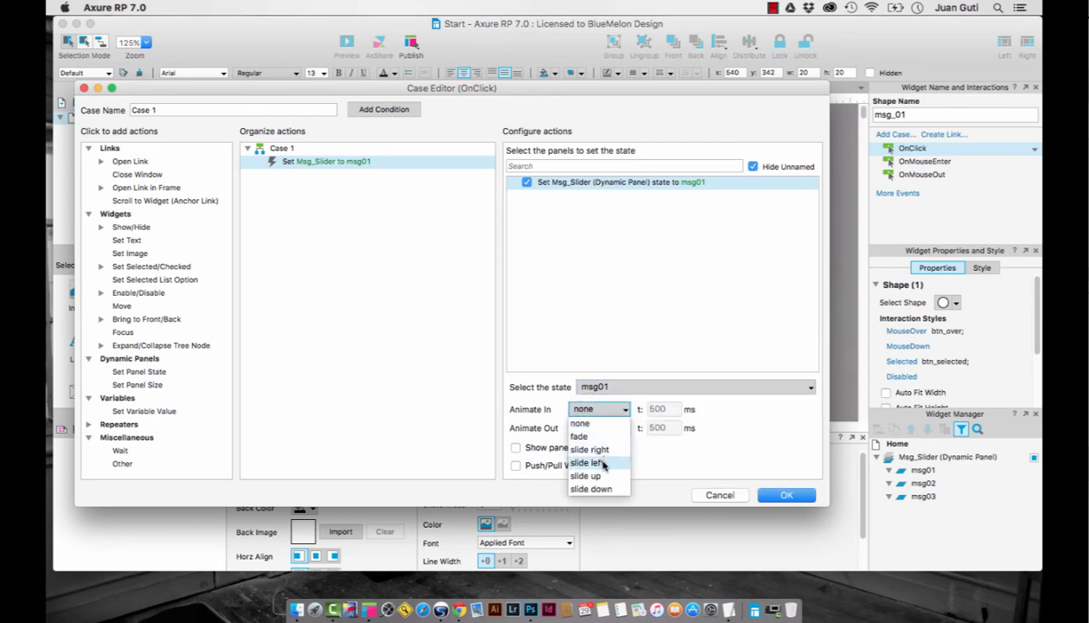
{"action": "left_click", "coordinate": [588, 462]}
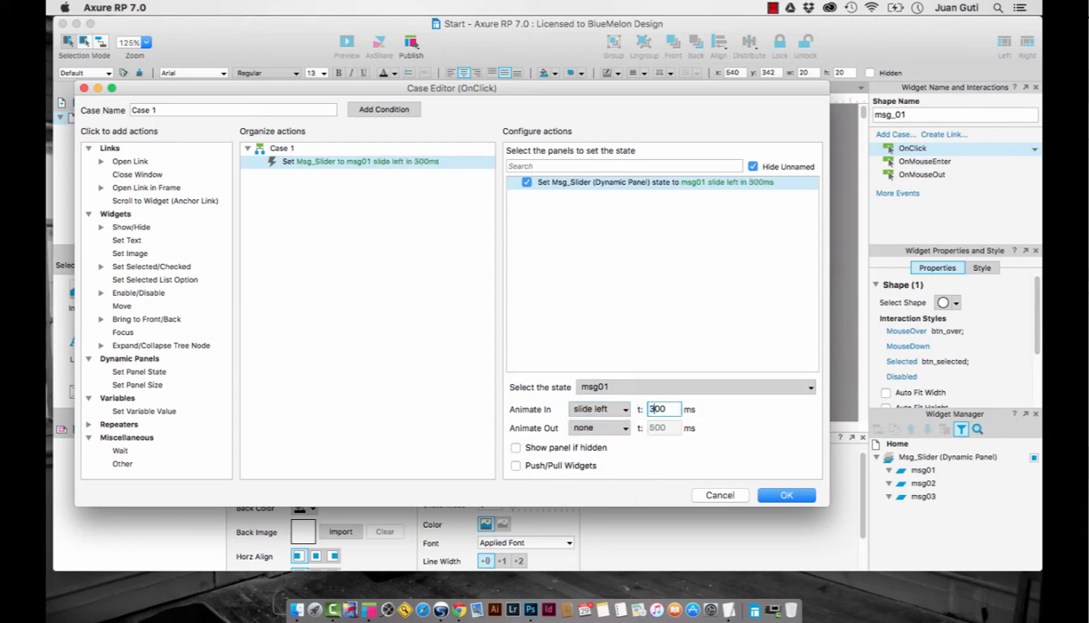
{"action": "left_click", "coordinate": [598, 427]}
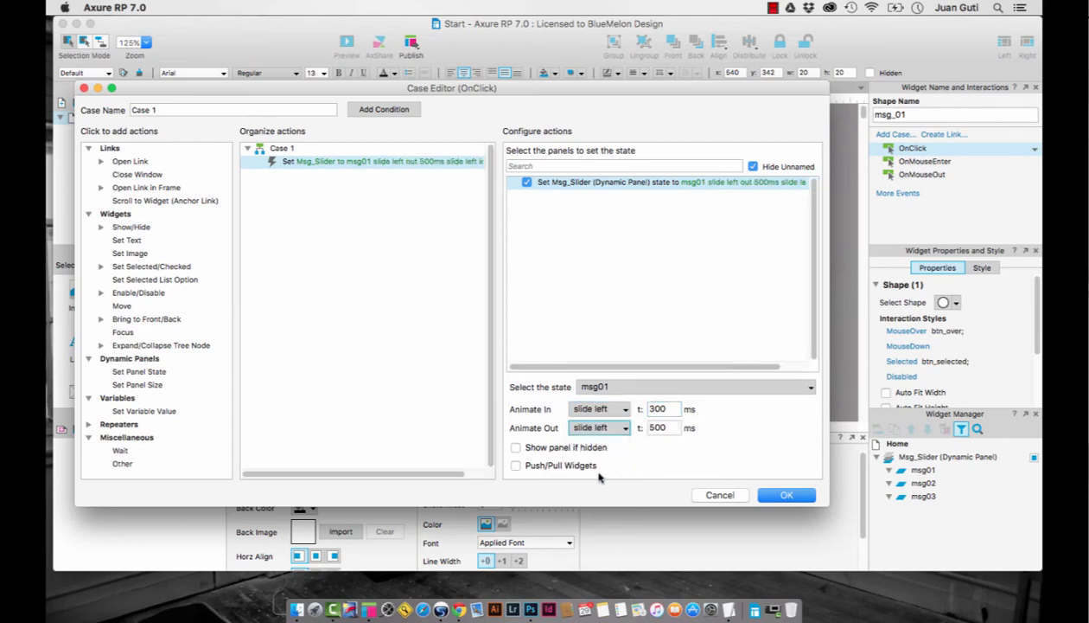
{"action": "type", "text": "300"}
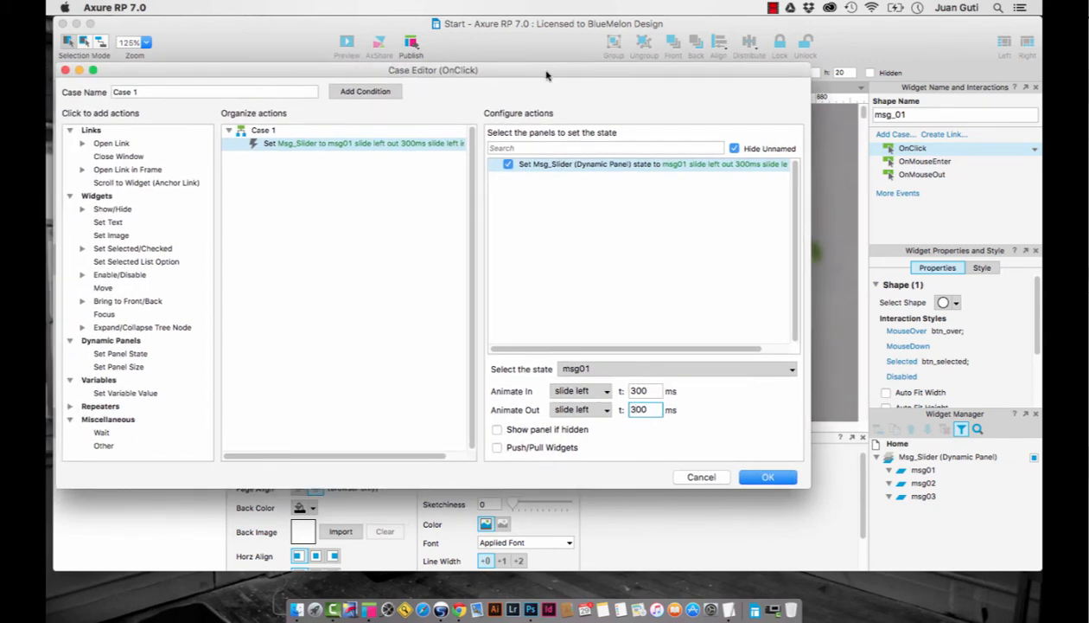
{"action": "left_click", "coordinate": [643, 408]}
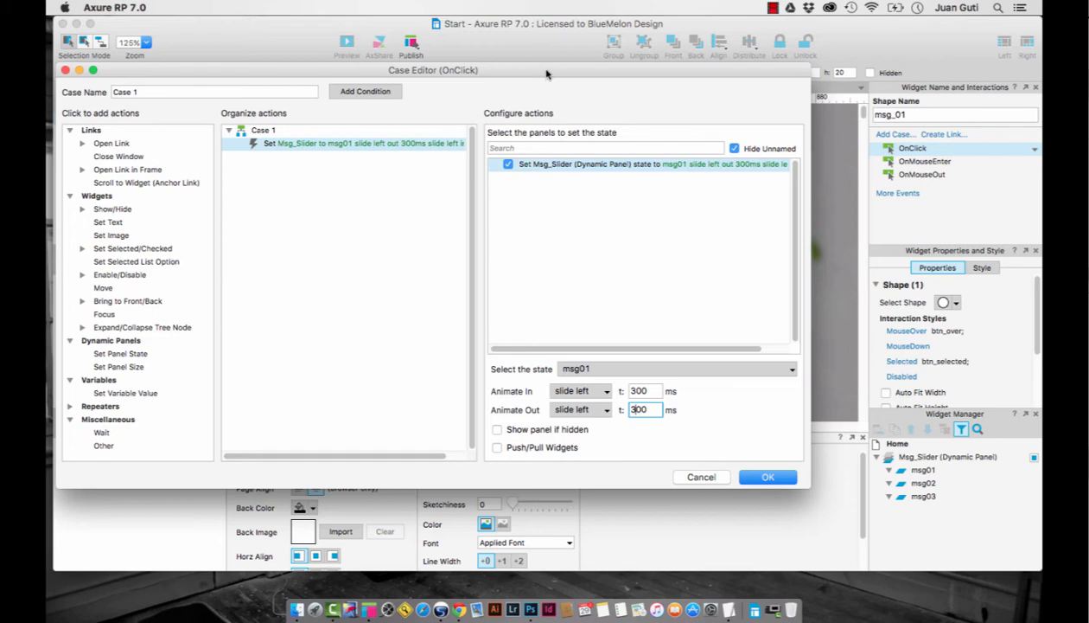
{"action": "mouse_move", "coordinate": [914, 445]}
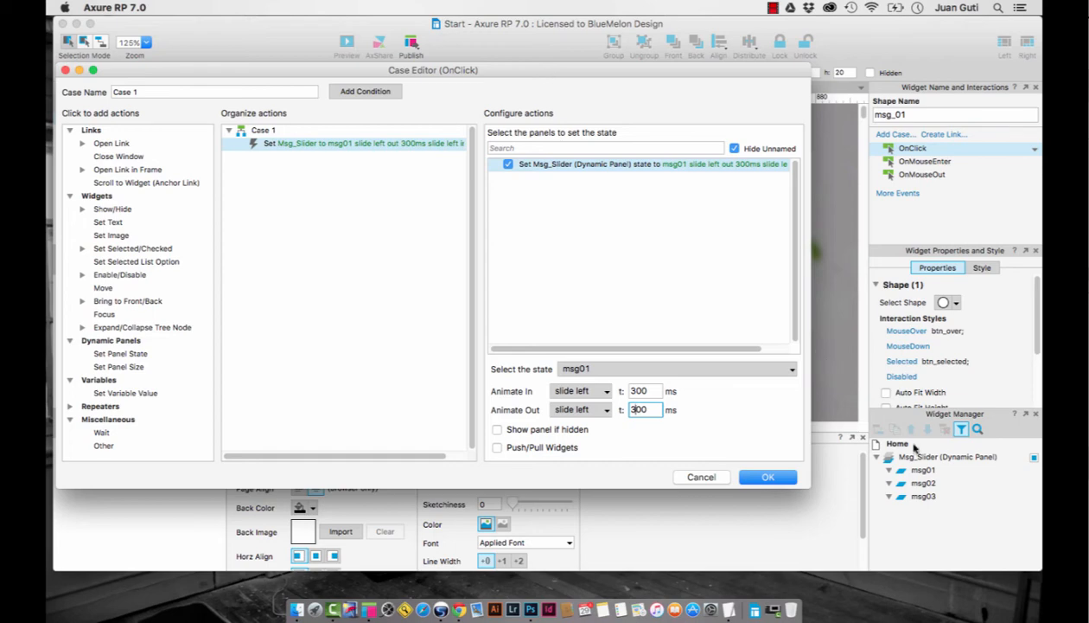
{"action": "mouse_move", "coordinate": [394, 320]}
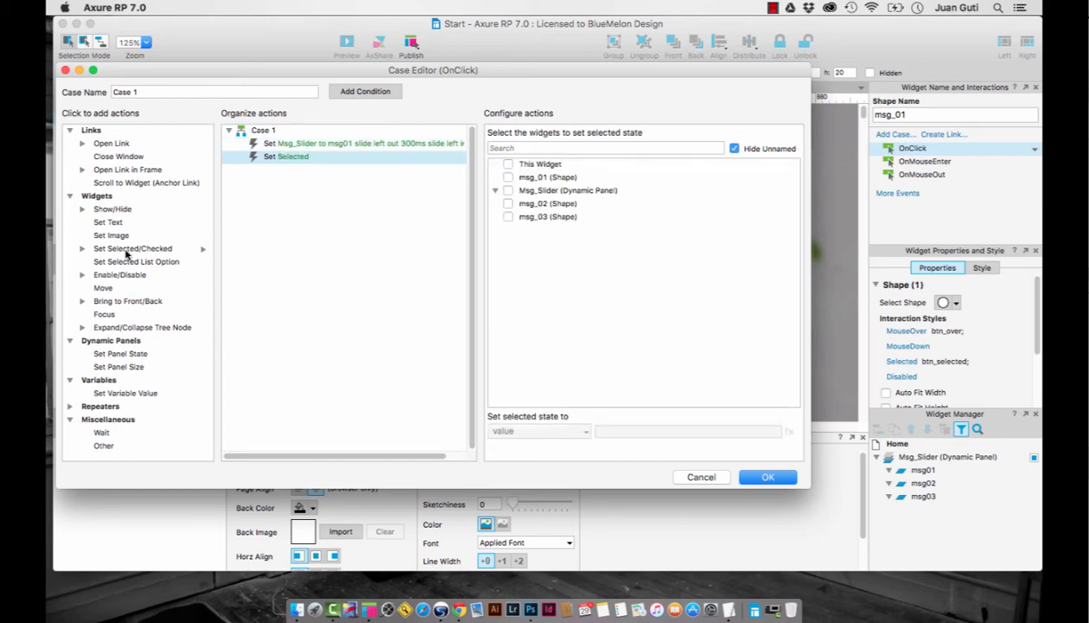
{"action": "mouse_move", "coordinate": [566, 221]}
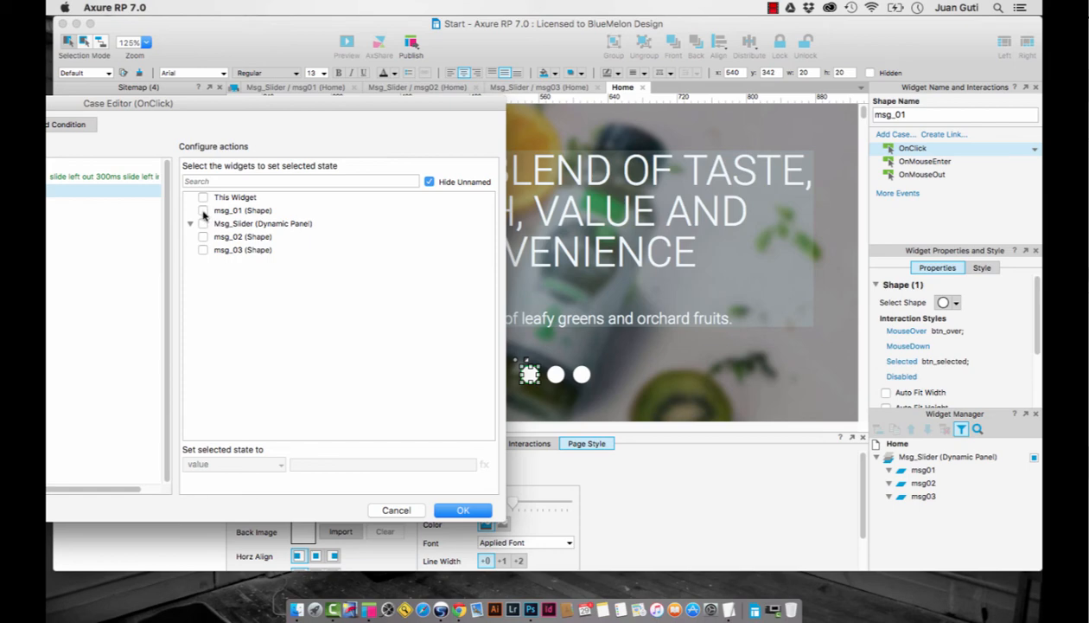
- Add Set Selected marking msg_01 true and msg_02, msg_03 false, then confirm Case 1
{"action": "left_click", "coordinate": [204, 211]}
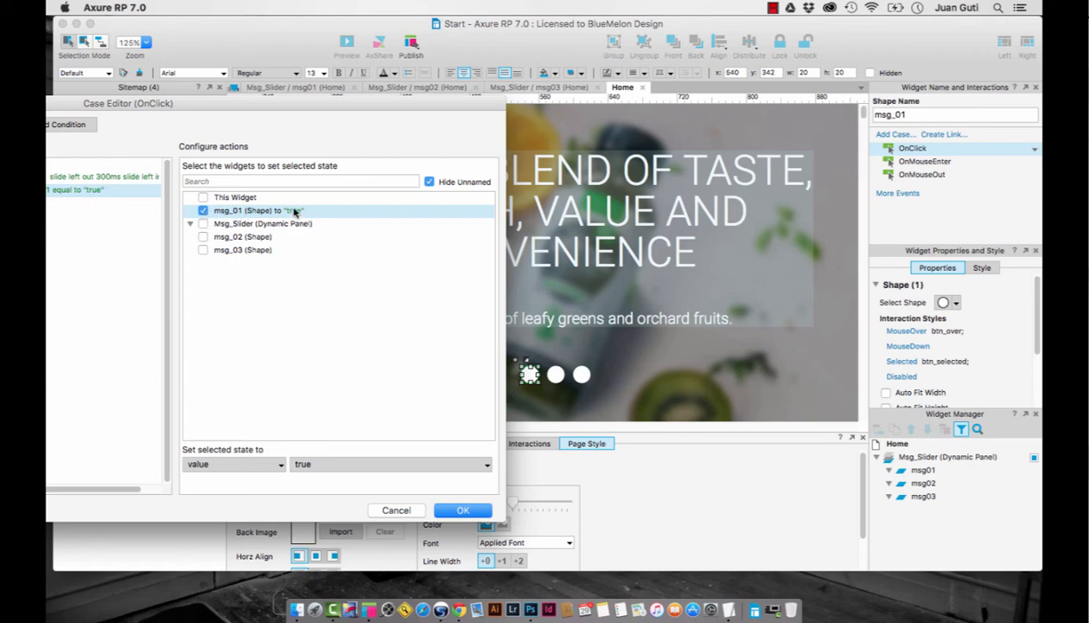
{"action": "mouse_move", "coordinate": [304, 214]}
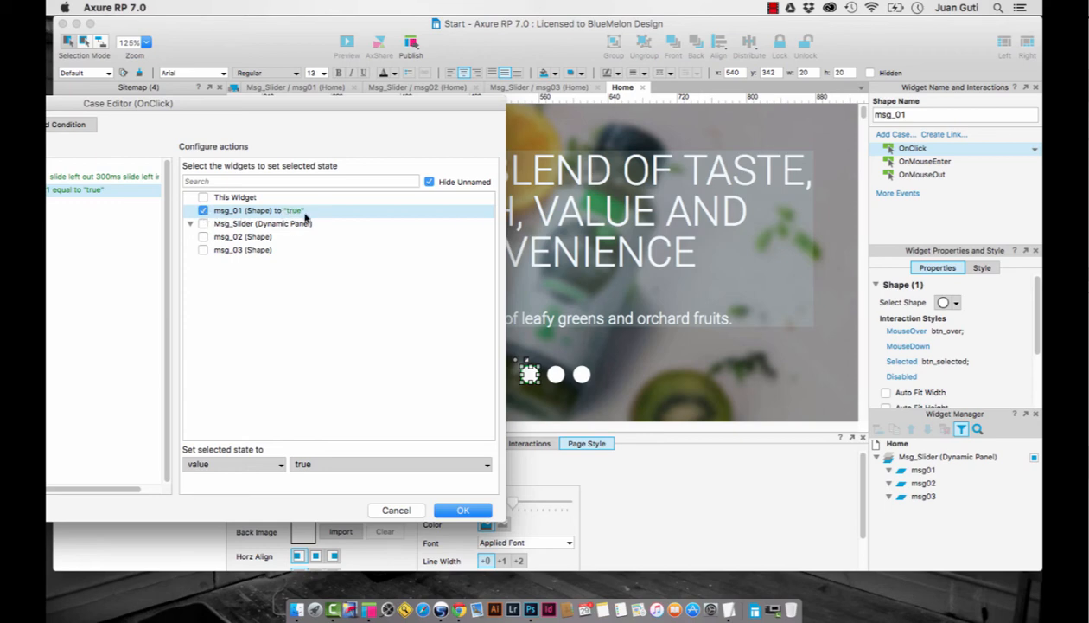
{"action": "left_click", "coordinate": [202, 211]}
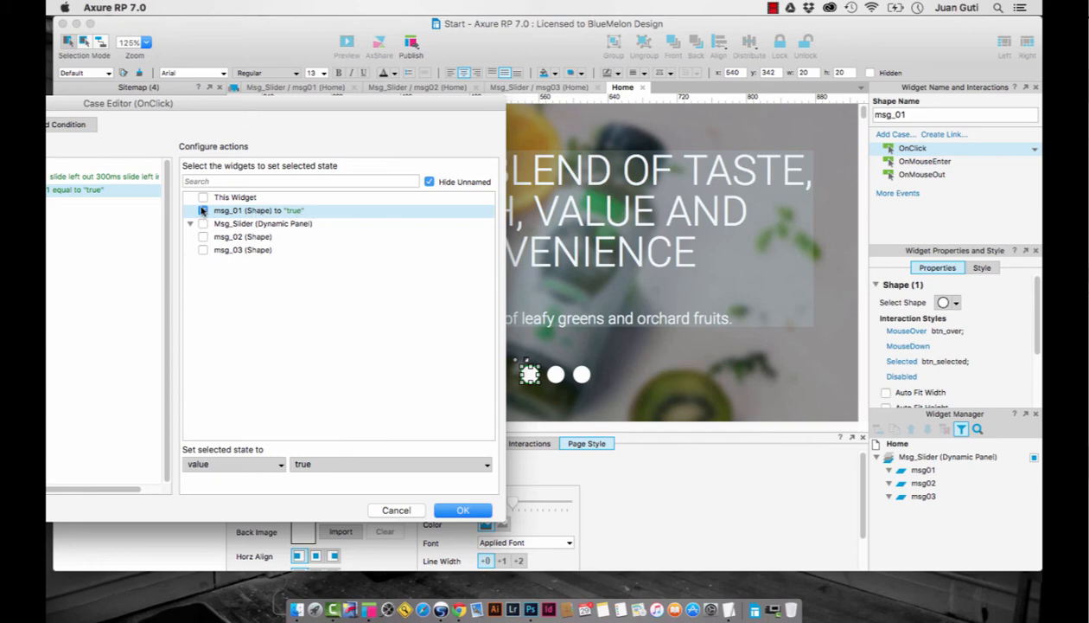
{"action": "left_click", "coordinate": [204, 211]}
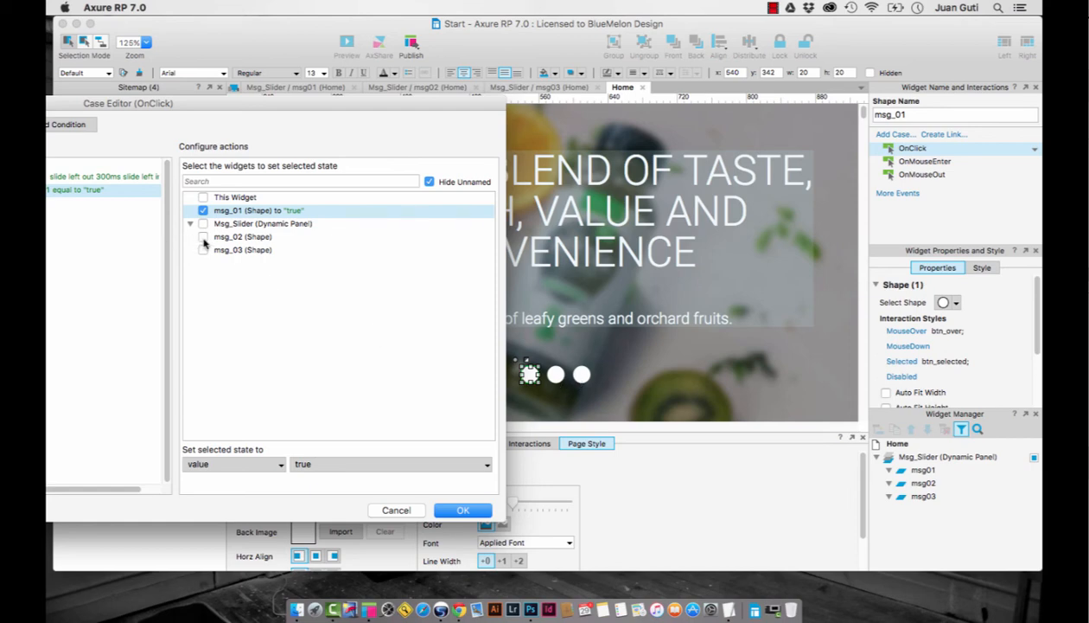
{"action": "left_click", "coordinate": [204, 235]}
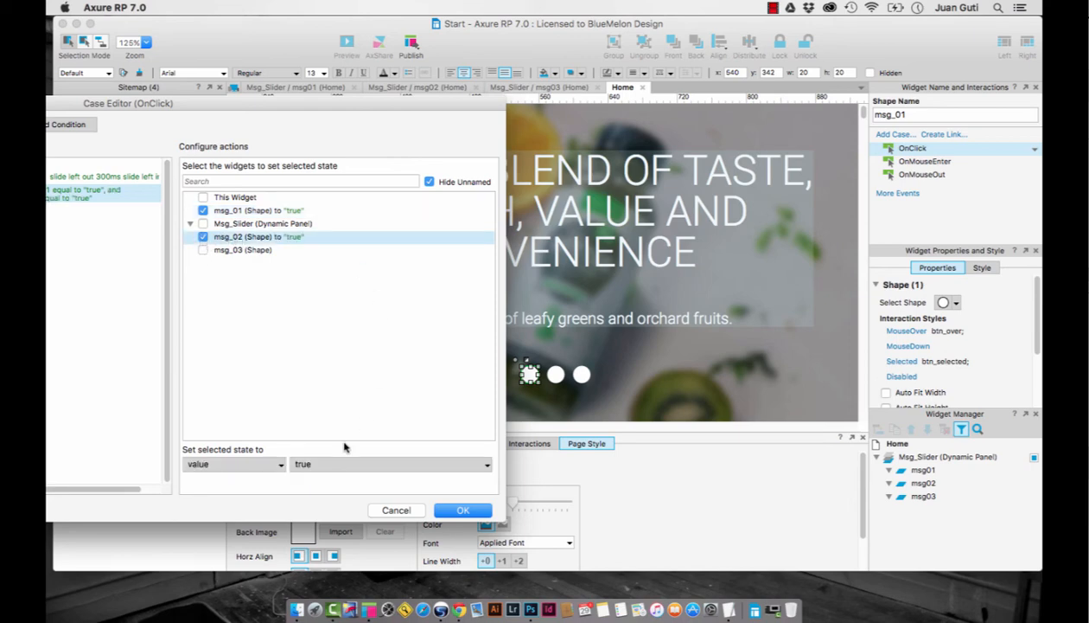
{"action": "left_click", "coordinate": [391, 464]}
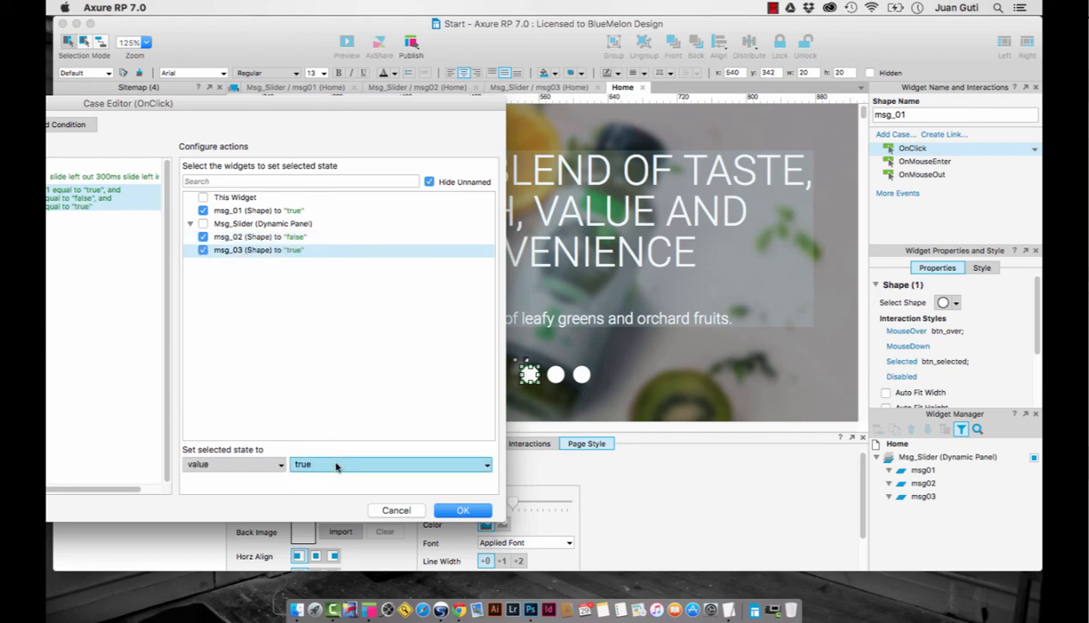
{"action": "left_click", "coordinate": [390, 464]}
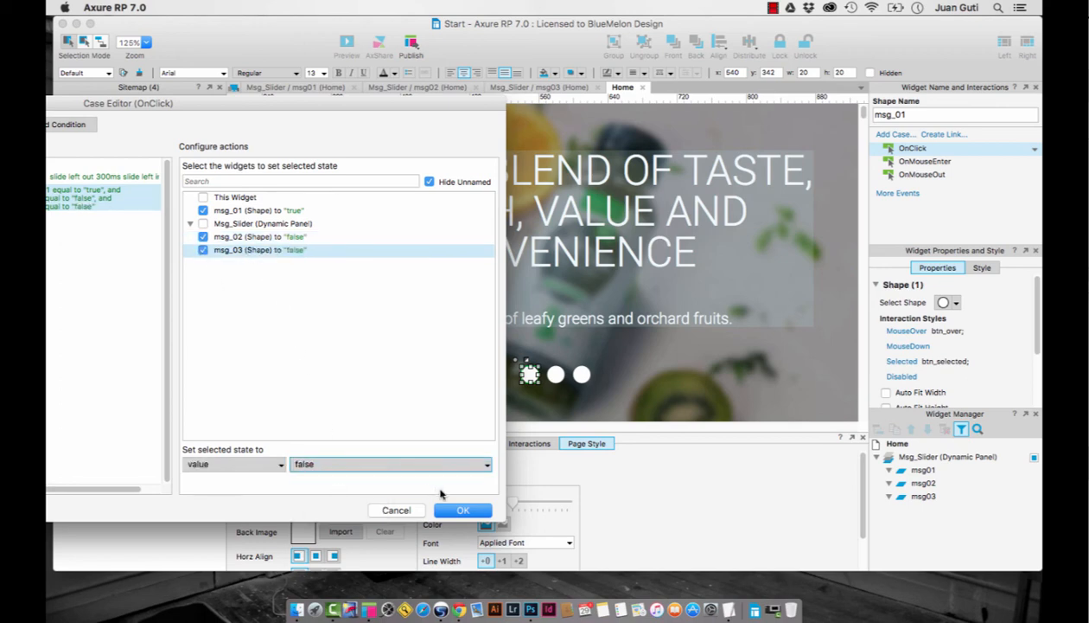
{"action": "left_click", "coordinate": [463, 509]}
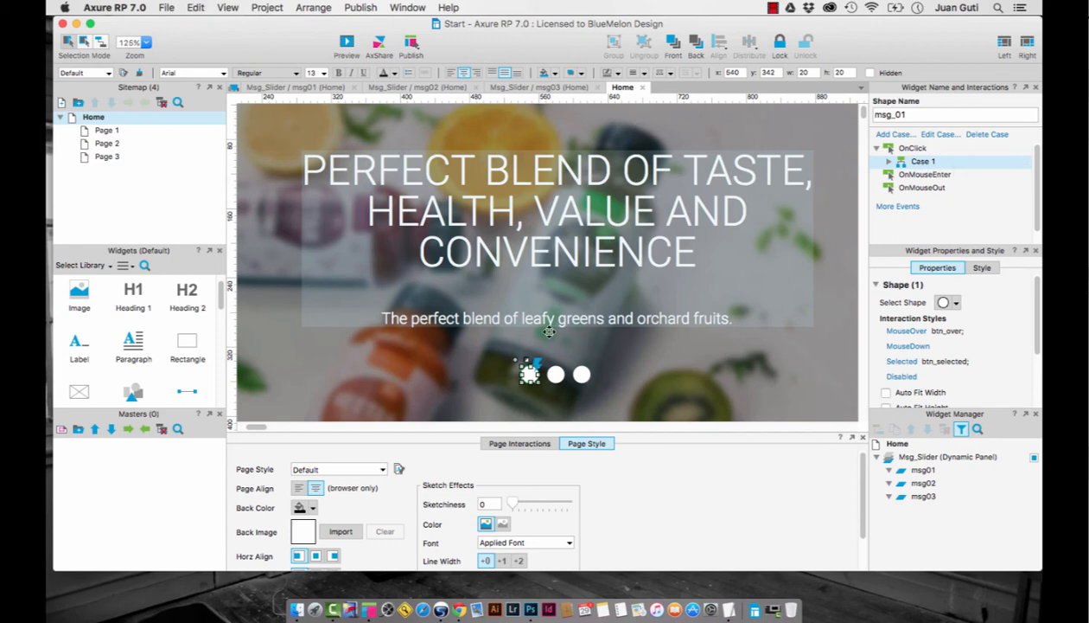
- Paste the case onto msg_02's OnClick and change the target state to msg02
{"action": "left_click", "coordinate": [555, 374]}
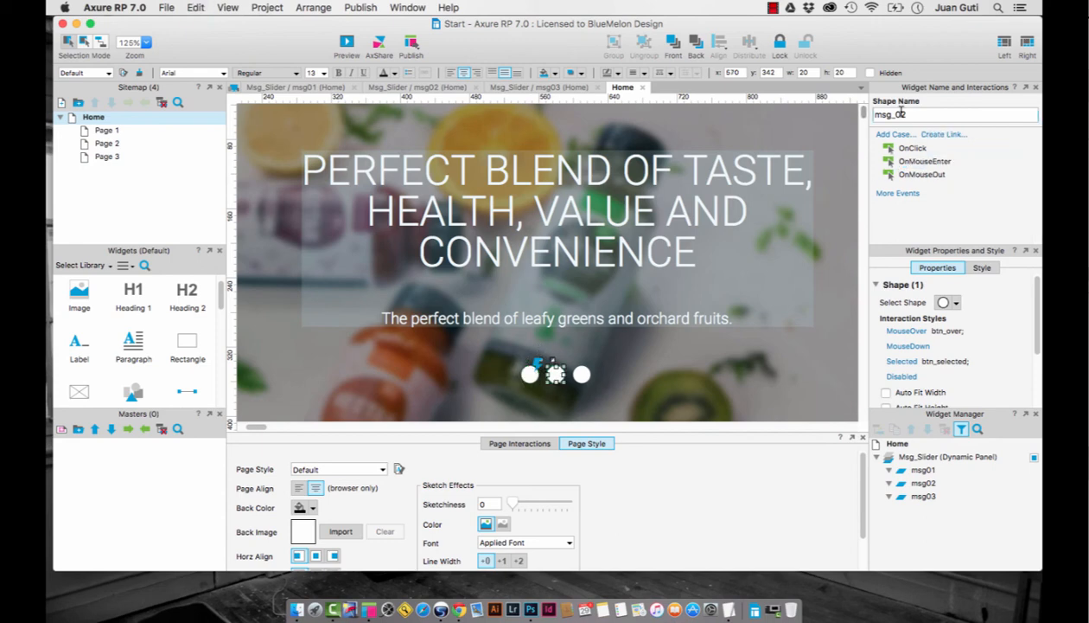
{"action": "left_click", "coordinate": [909, 148]}
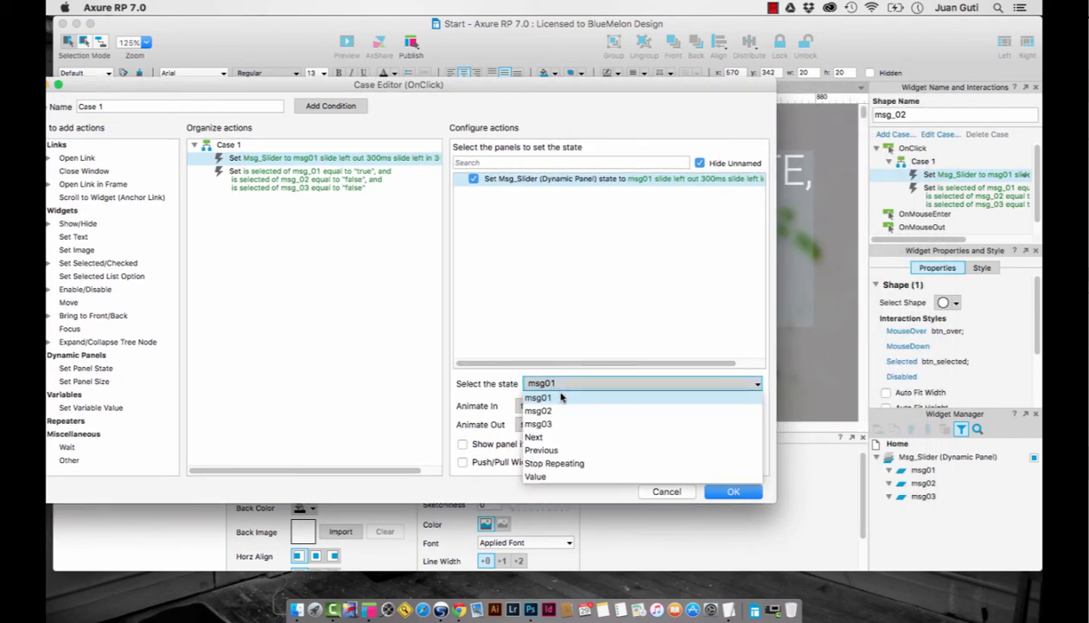
{"action": "left_click", "coordinate": [538, 410]}
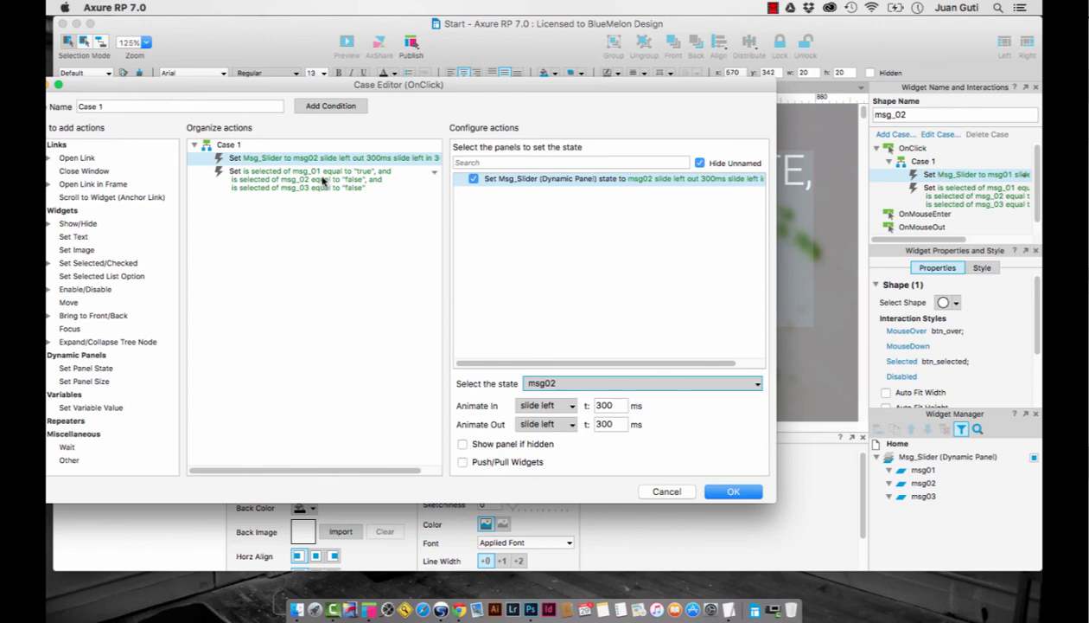
- Edit the selected action so msg_01 is false and msg_02 is true
{"action": "left_click", "coordinate": [311, 178]}
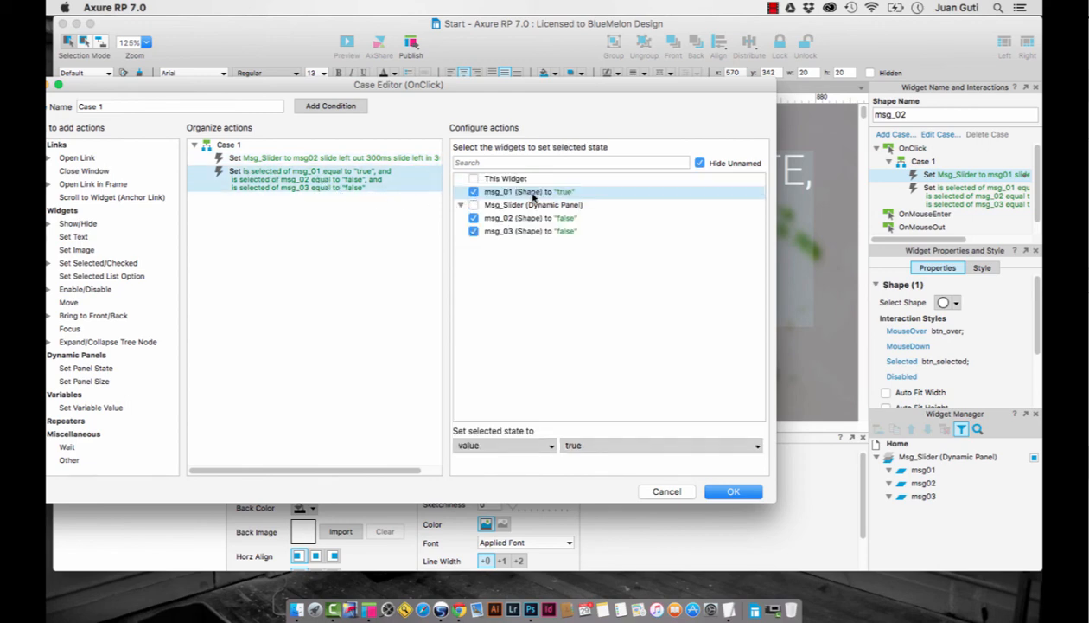
{"action": "left_click", "coordinate": [661, 444]}
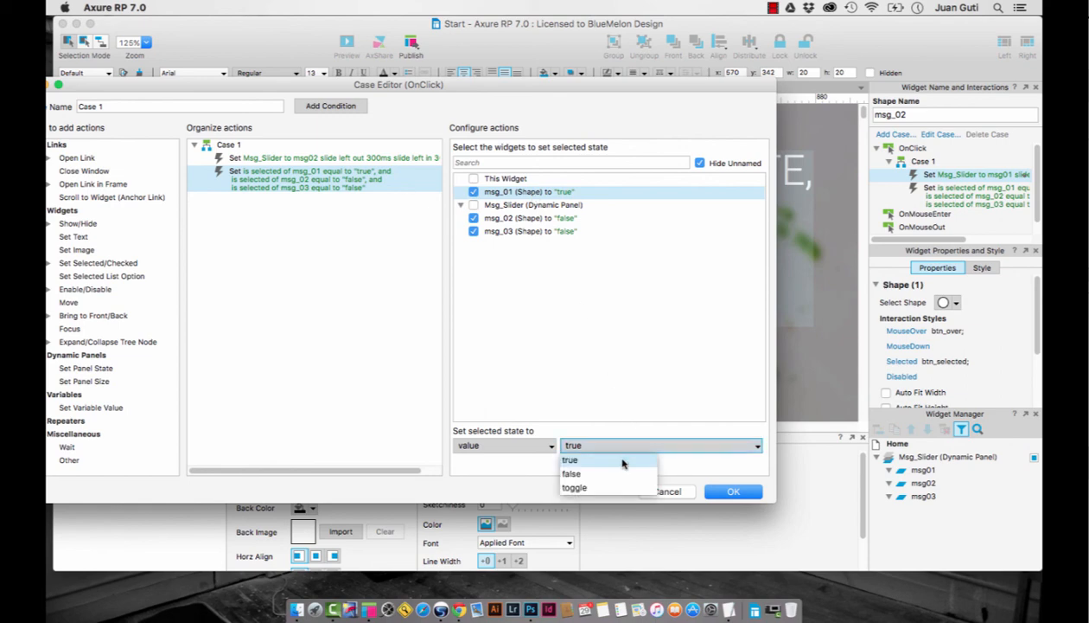
{"action": "left_click", "coordinate": [570, 474]}
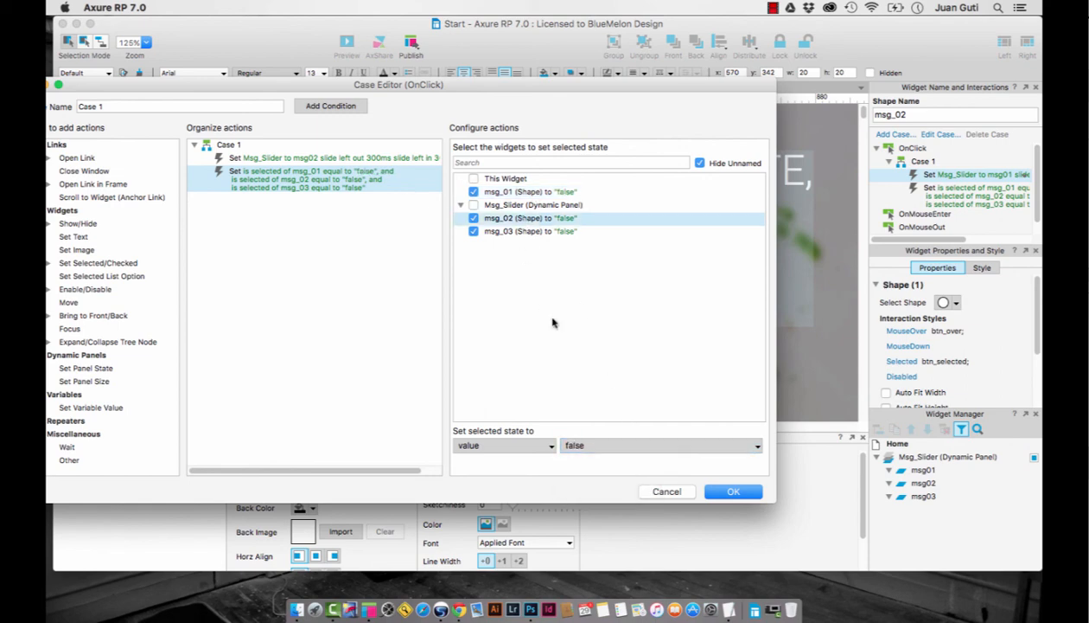
{"action": "left_click", "coordinate": [660, 446]}
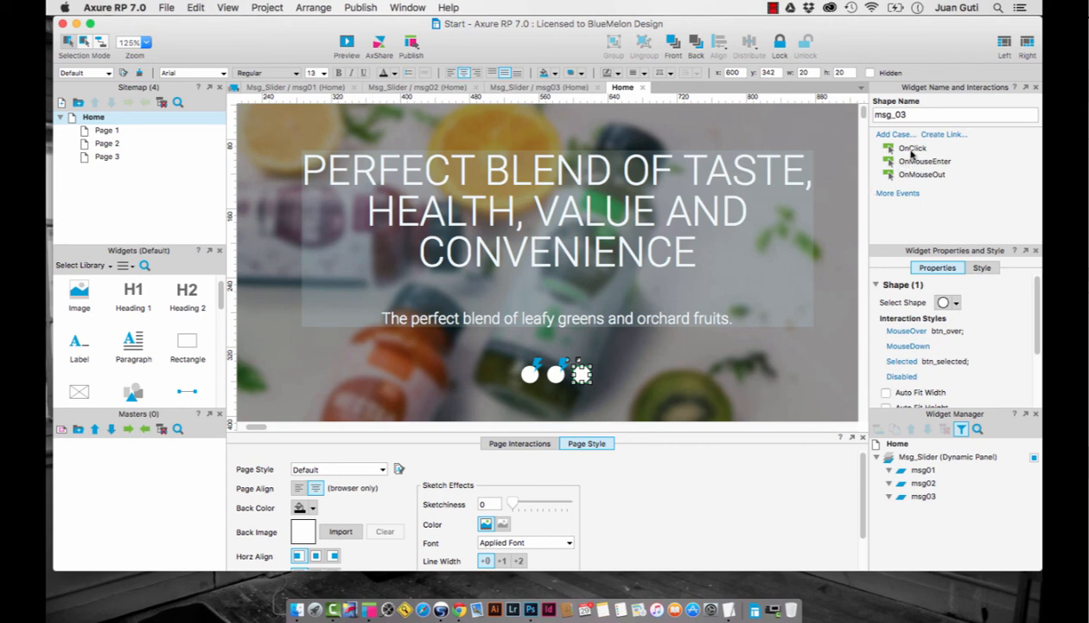
- Paste the case onto msg_03, set state msg03, msg_02 false and msg_03 true, and confirm
{"action": "left_click", "coordinate": [908, 149]}
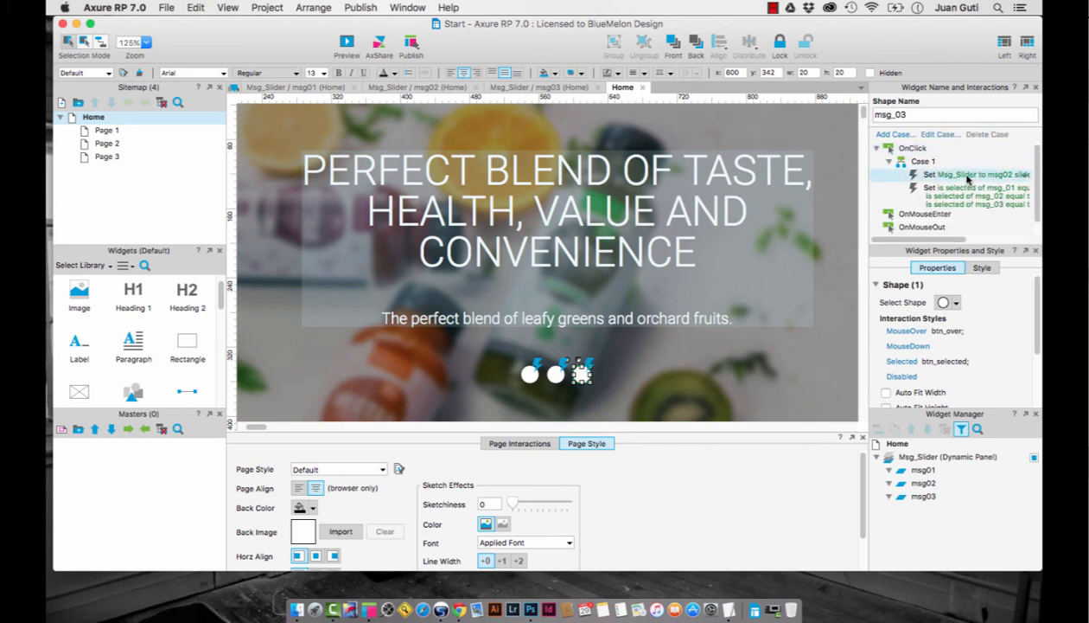
{"action": "double_click", "coordinate": [948, 169]}
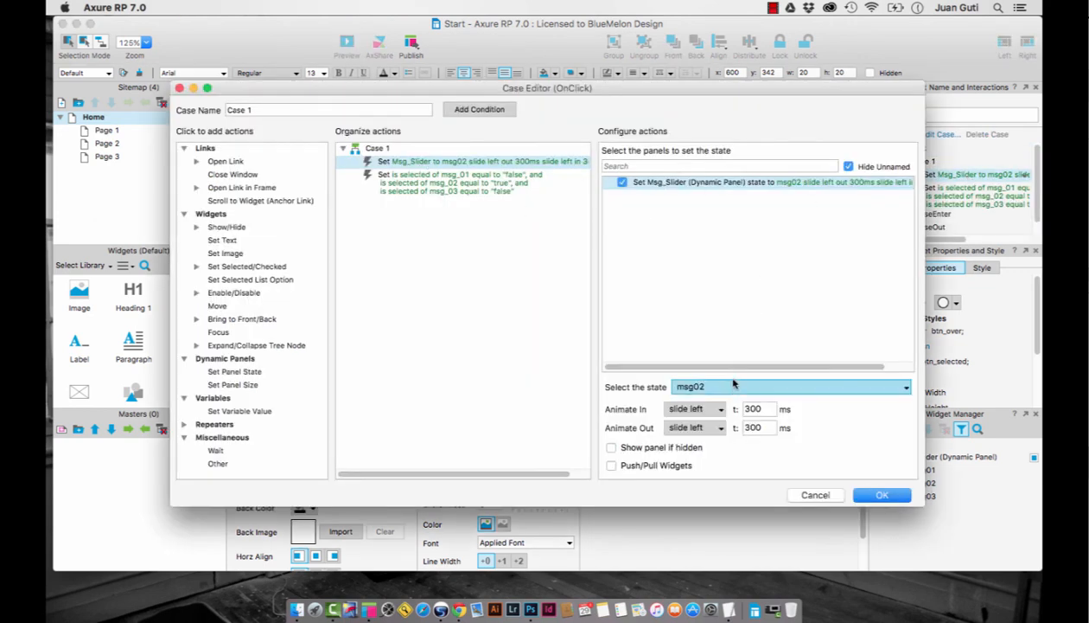
{"action": "left_click", "coordinate": [792, 387]}
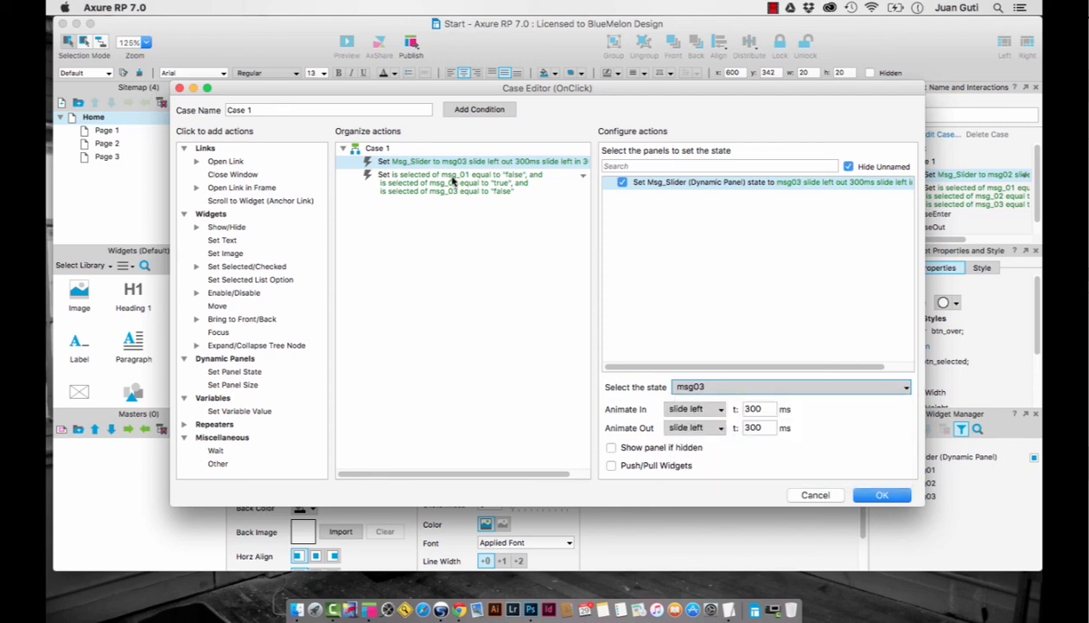
{"action": "left_click", "coordinate": [453, 181]}
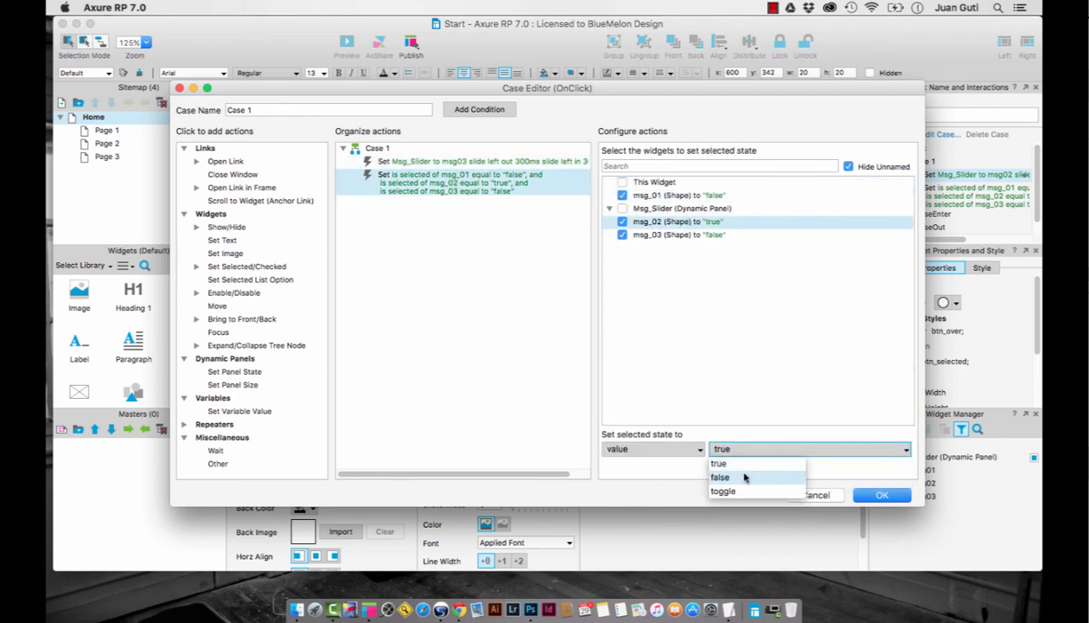
{"action": "left_click", "coordinate": [721, 477]}
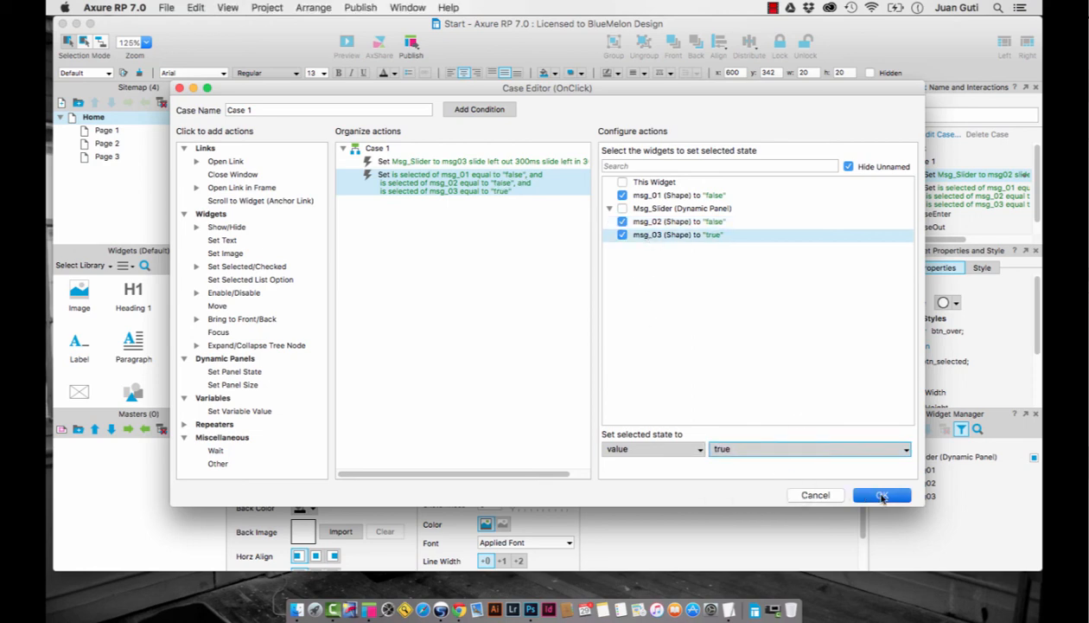
{"action": "left_click", "coordinate": [882, 495]}
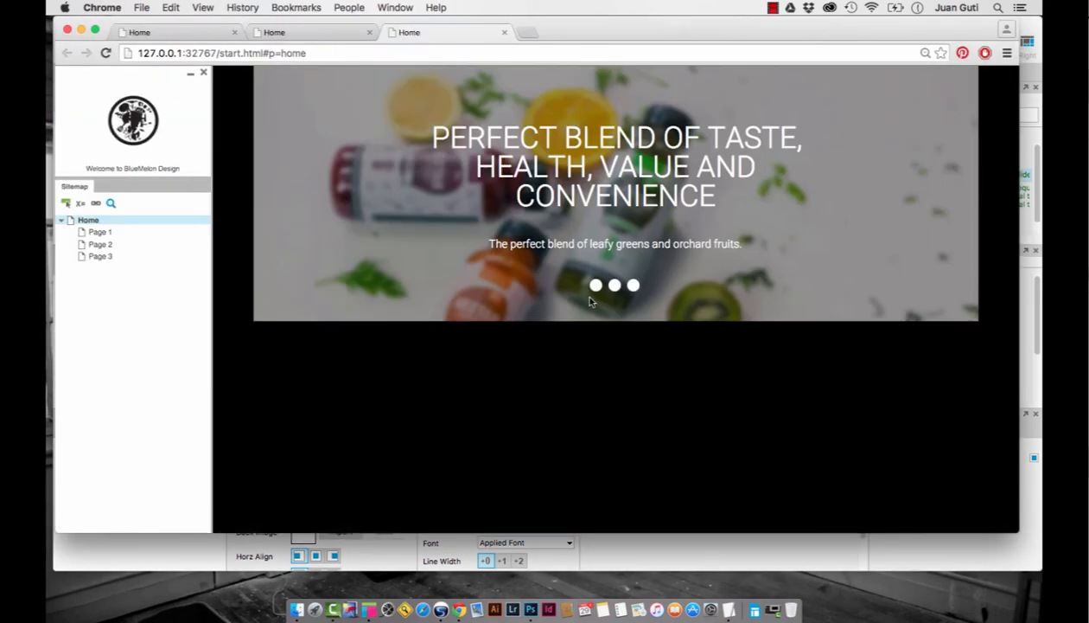
- Click the second, third and first circle buttons to test sliding and the green selected state
{"action": "left_click", "coordinate": [615, 283]}
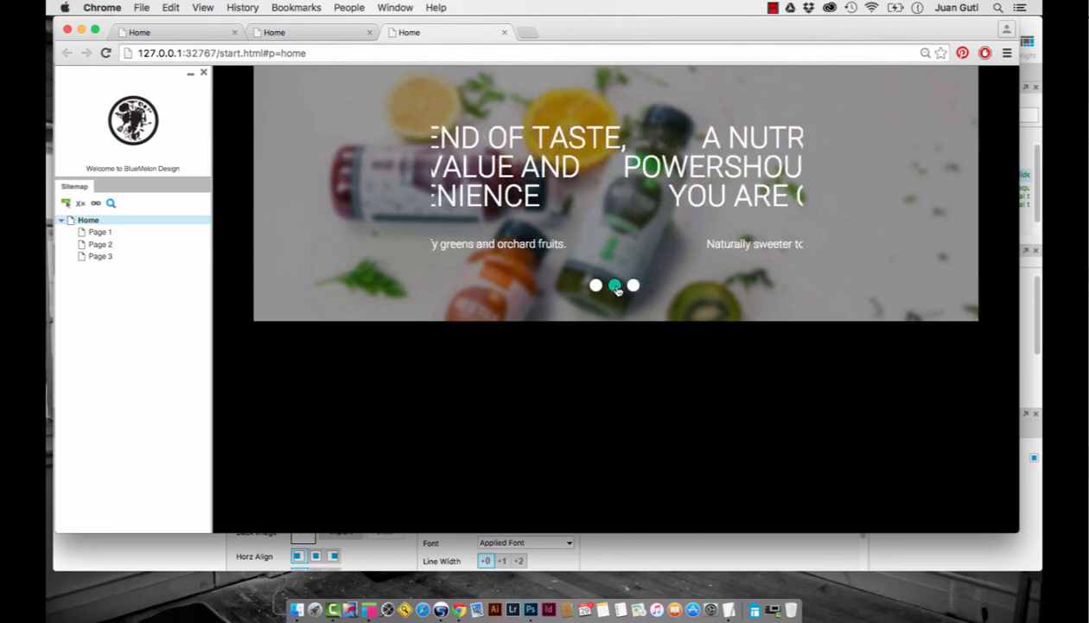
{"action": "left_click", "coordinate": [615, 287]}
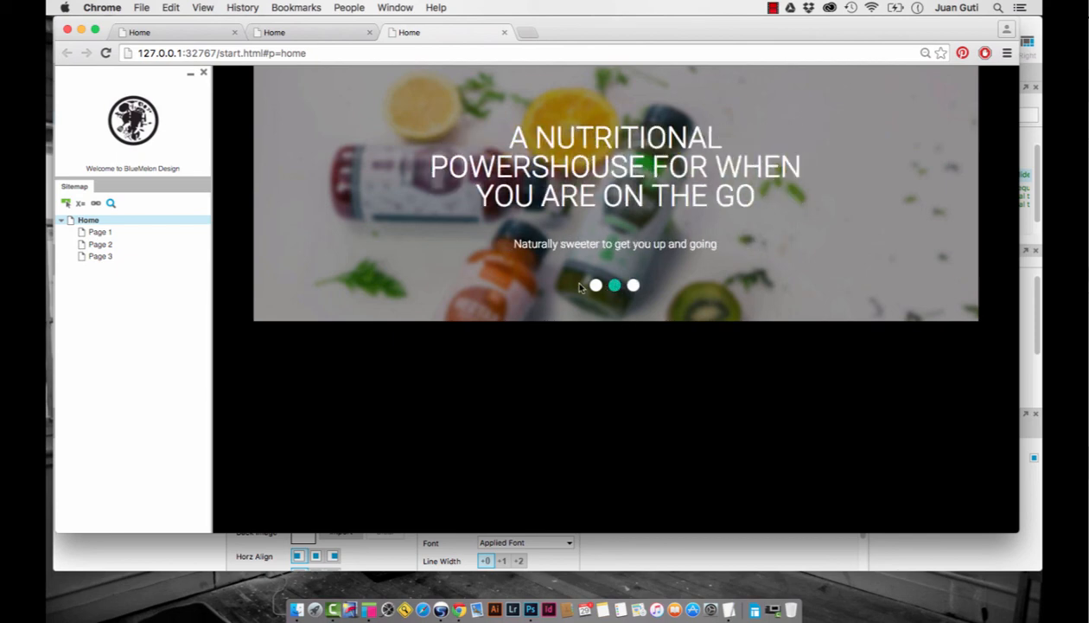
{"action": "left_click", "coordinate": [632, 286]}
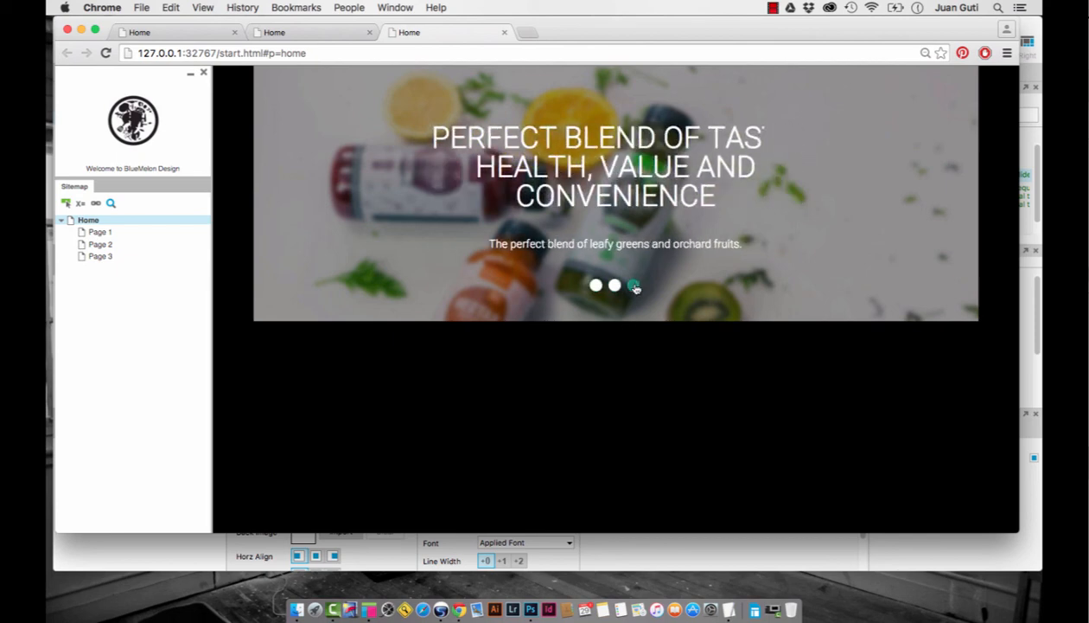
{"action": "left_click", "coordinate": [597, 284]}
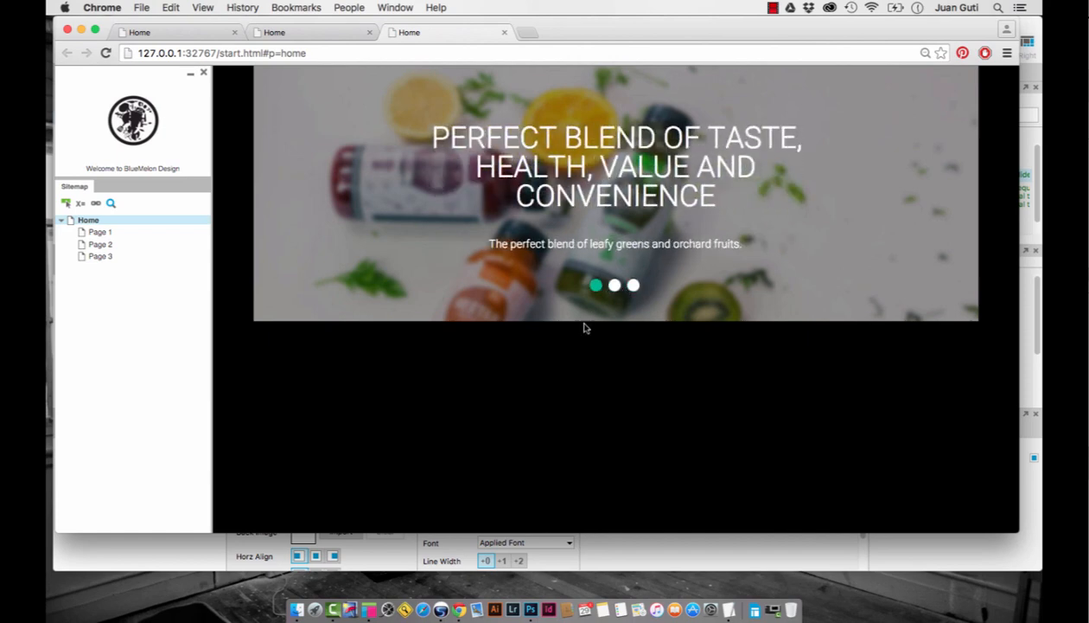